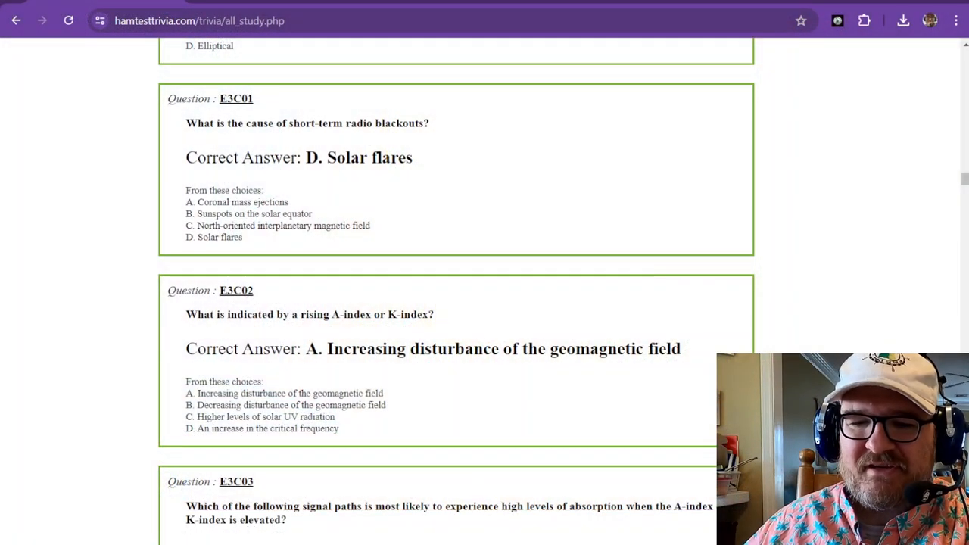
mouse_move(561, 460)
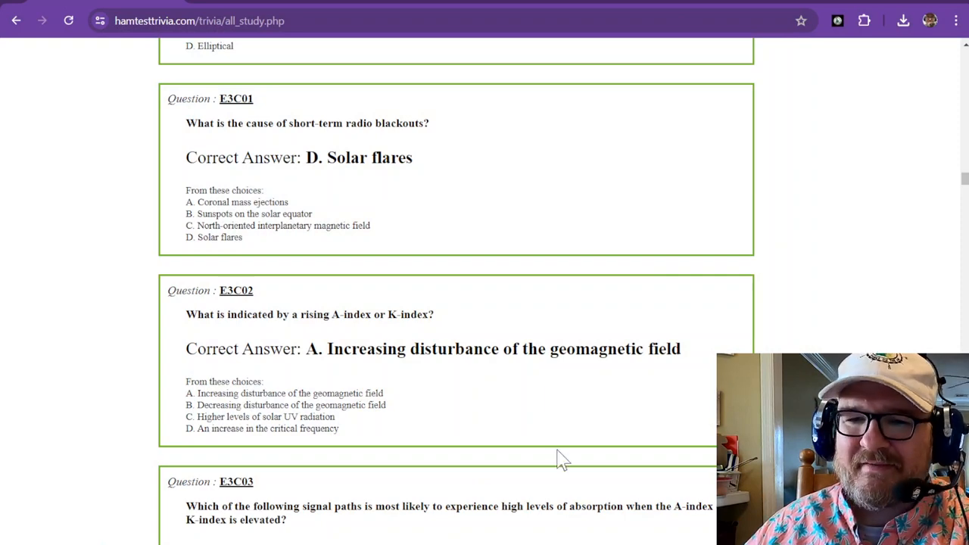
Scroll down the VK3FS article through the Solar Flux, K Index and A Index charts
scroll("down", 3)
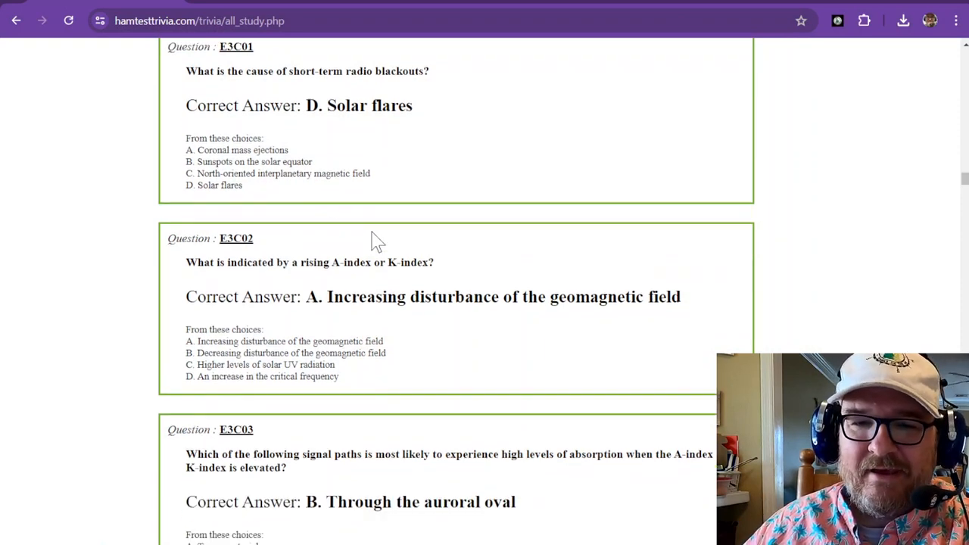
scroll("down", 3)
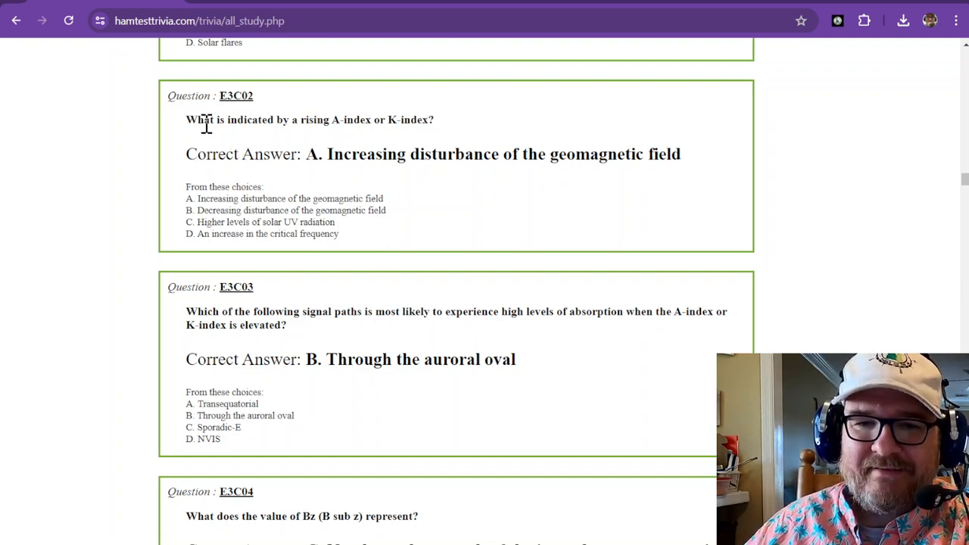
mouse_move(342, 120)
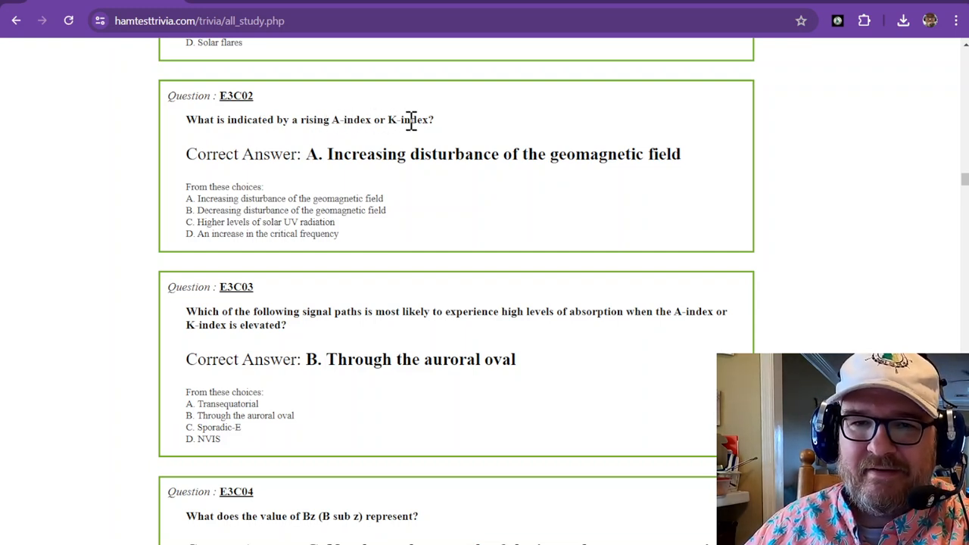
mouse_move(424, 150)
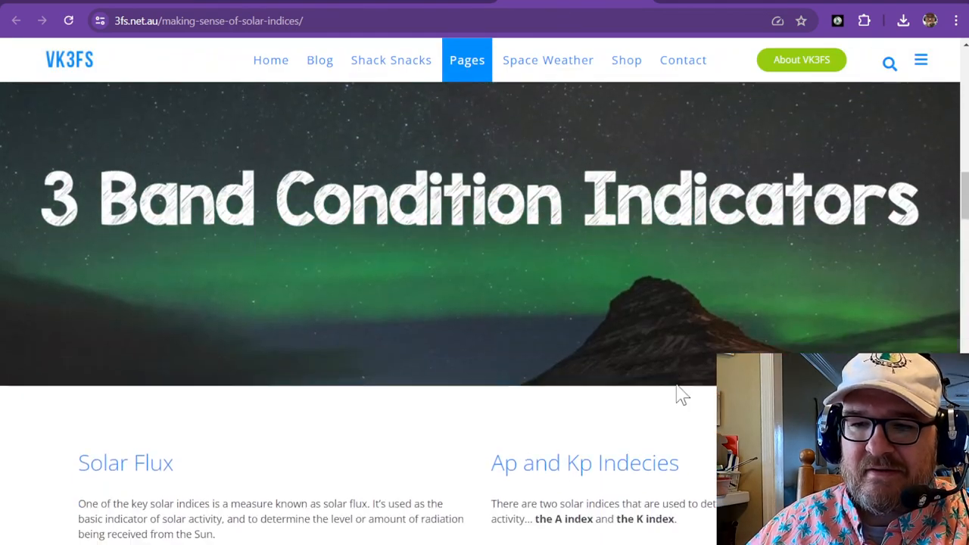
scroll("down", 3)
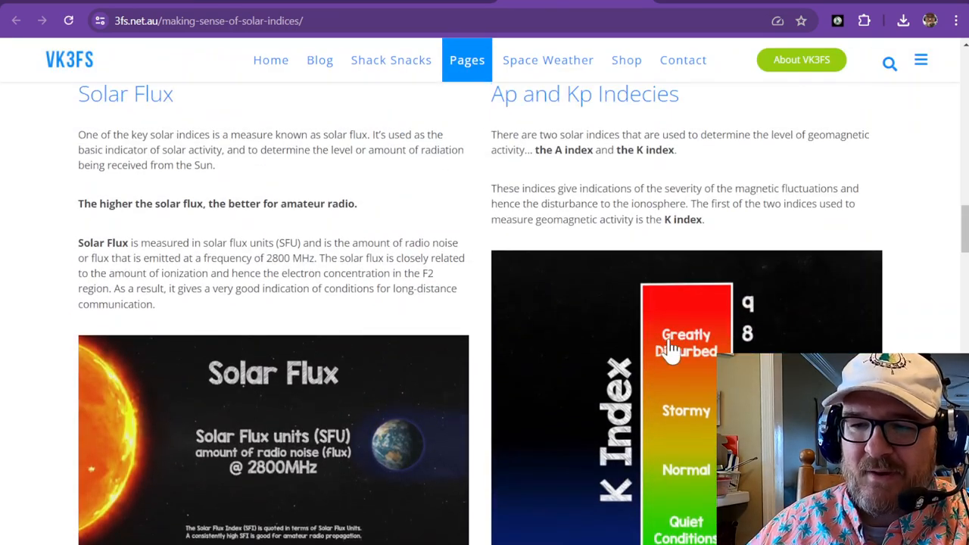
mouse_move(709, 515)
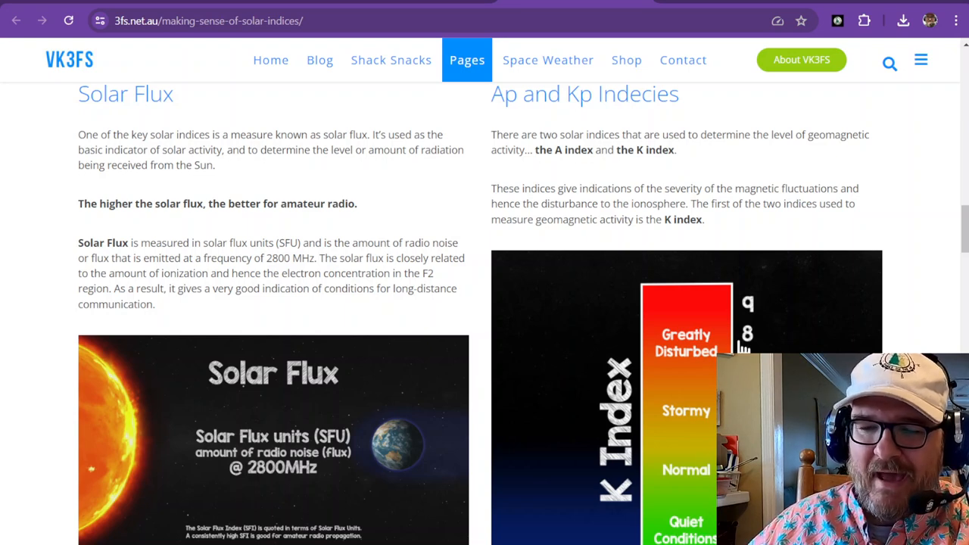
mouse_move(719, 318)
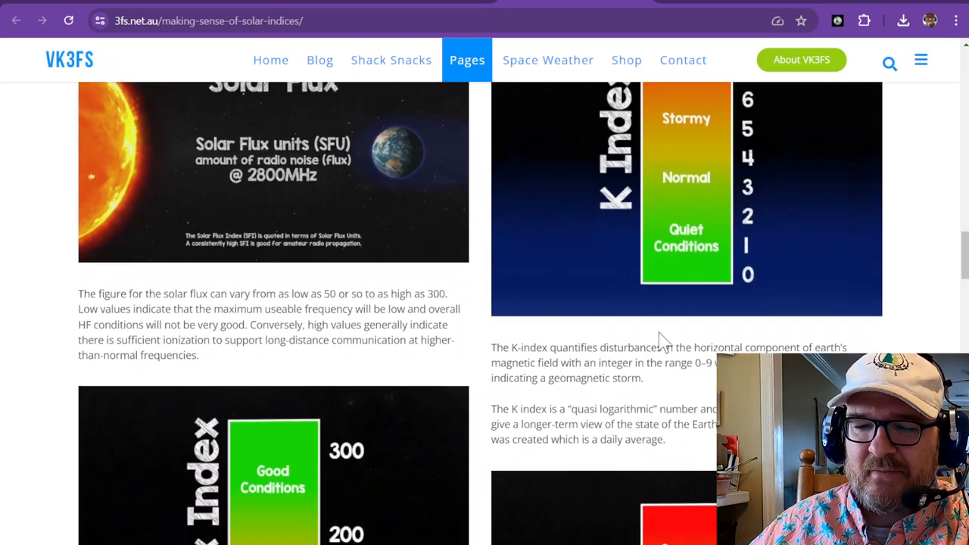
scroll("down", 3)
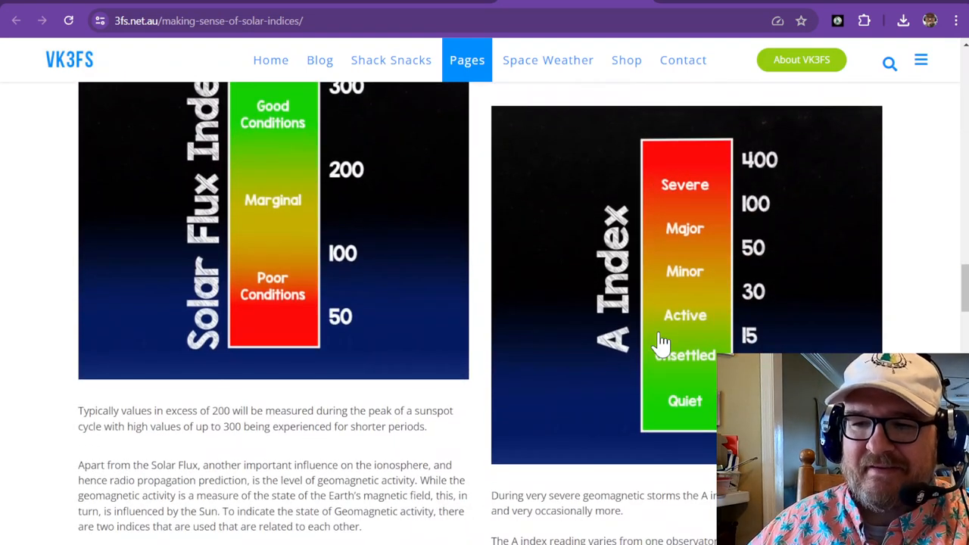
mouse_move(674, 423)
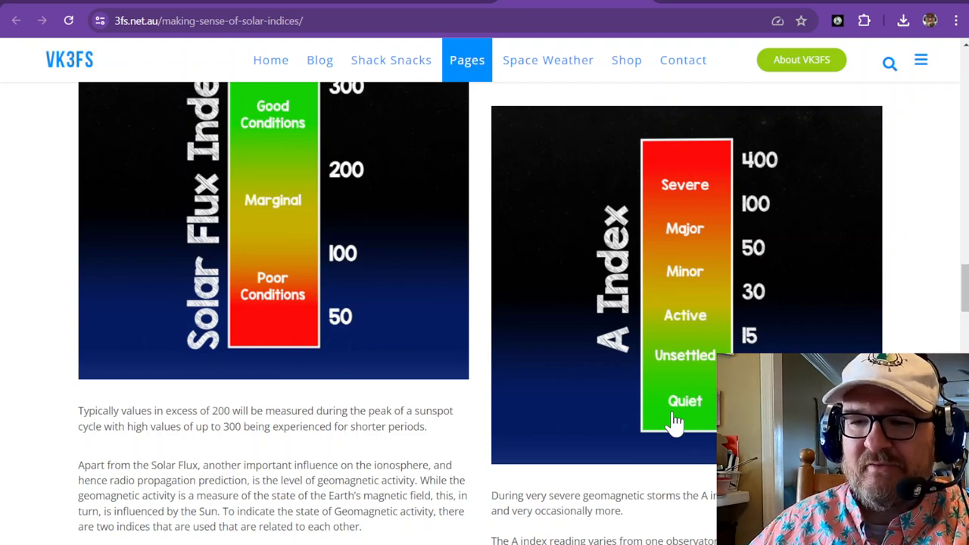
mouse_move(779, 212)
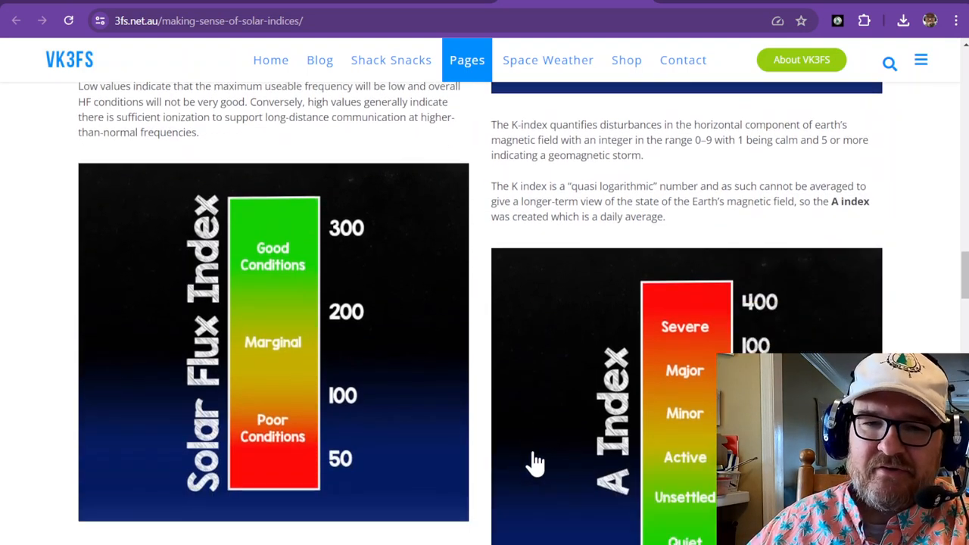
scroll("down", 3)
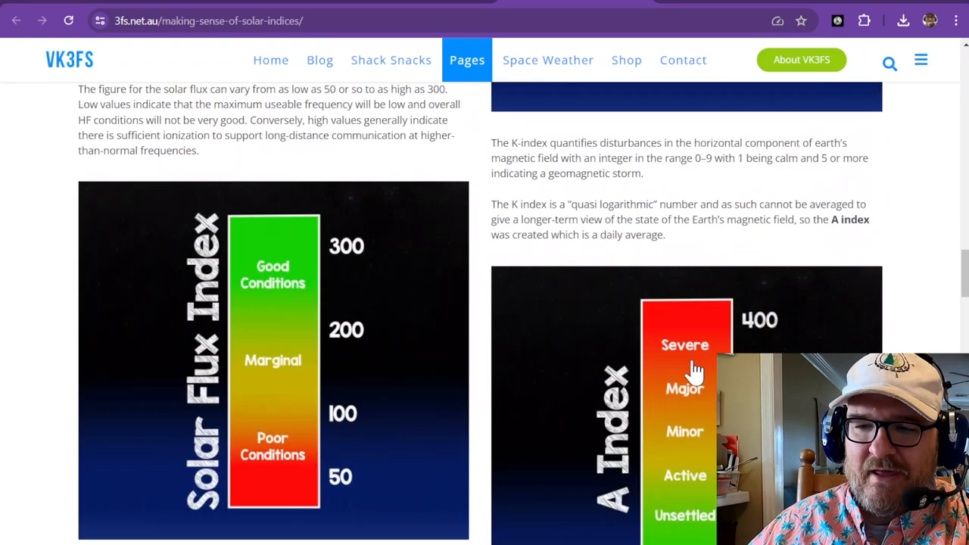
mouse_move(690, 386)
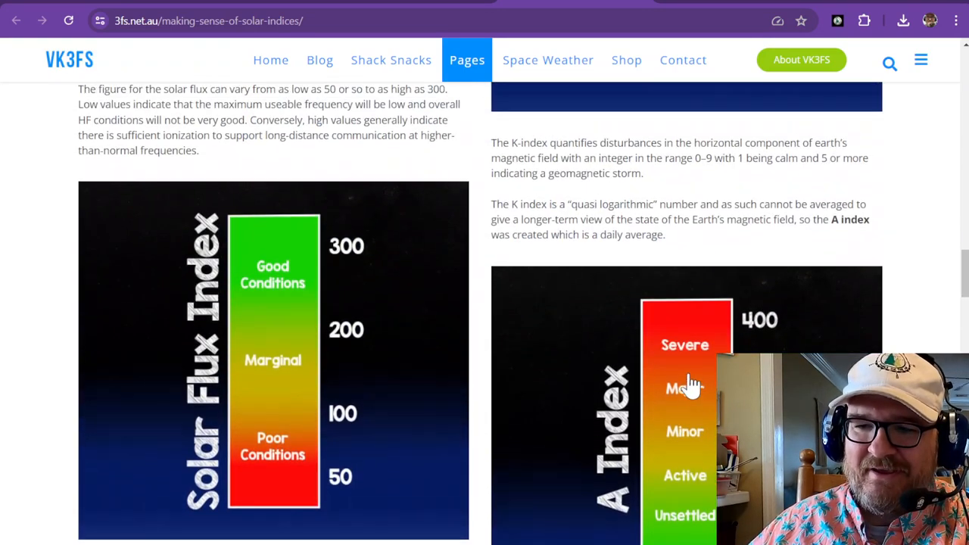
mouse_move(212, 467)
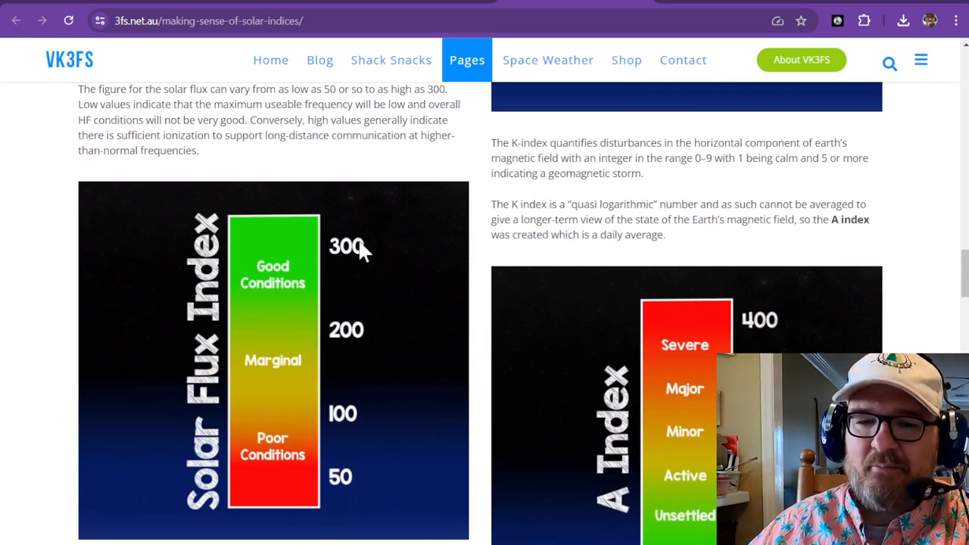
mouse_move(348, 285)
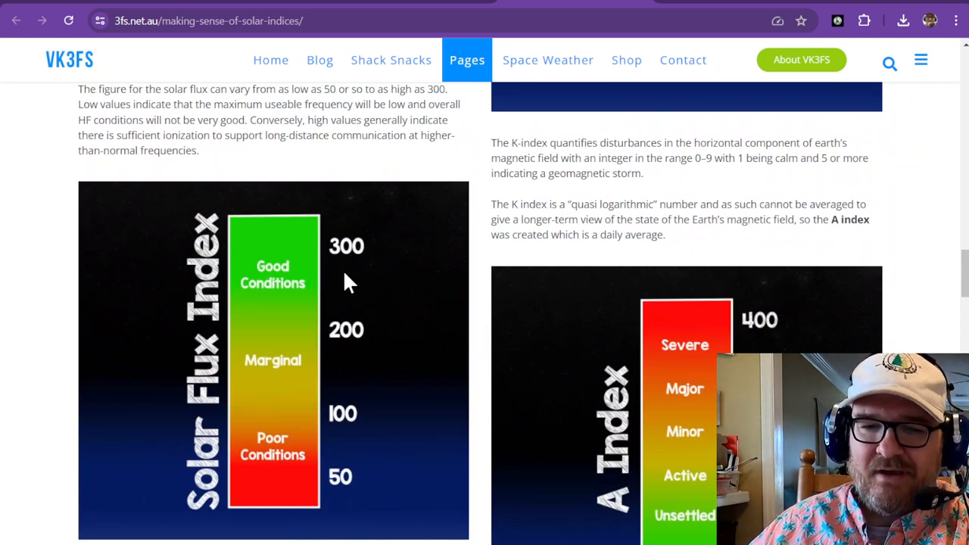
mouse_move(356, 325)
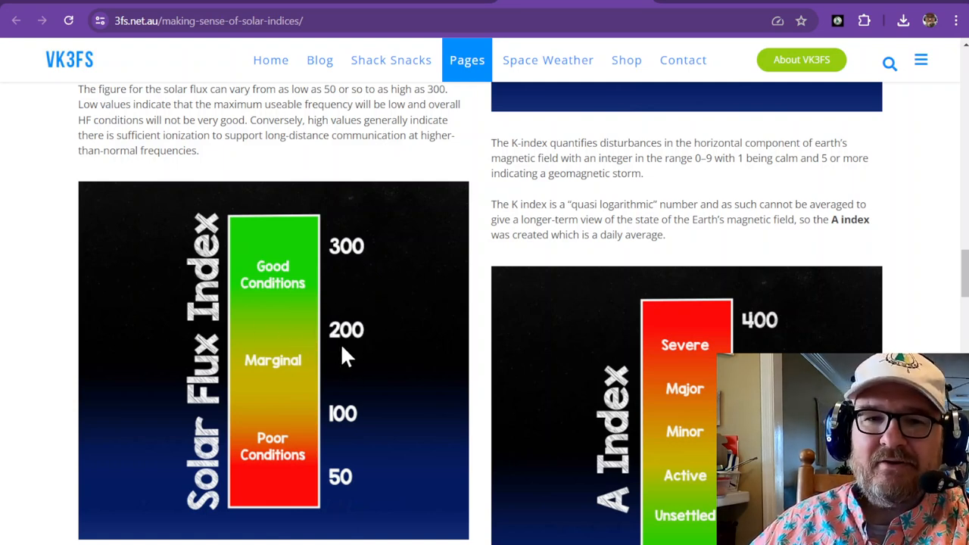
mouse_move(291, 185)
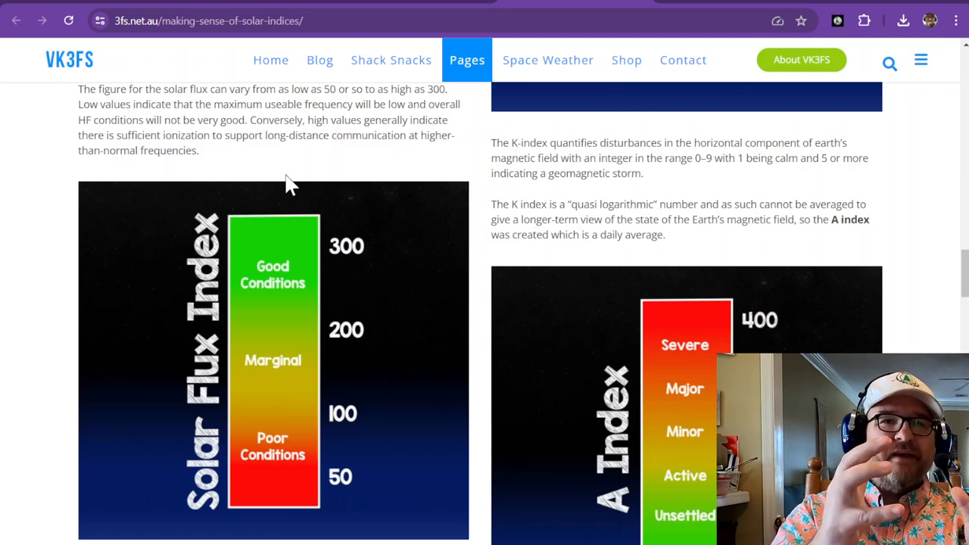
mouse_move(290, 401)
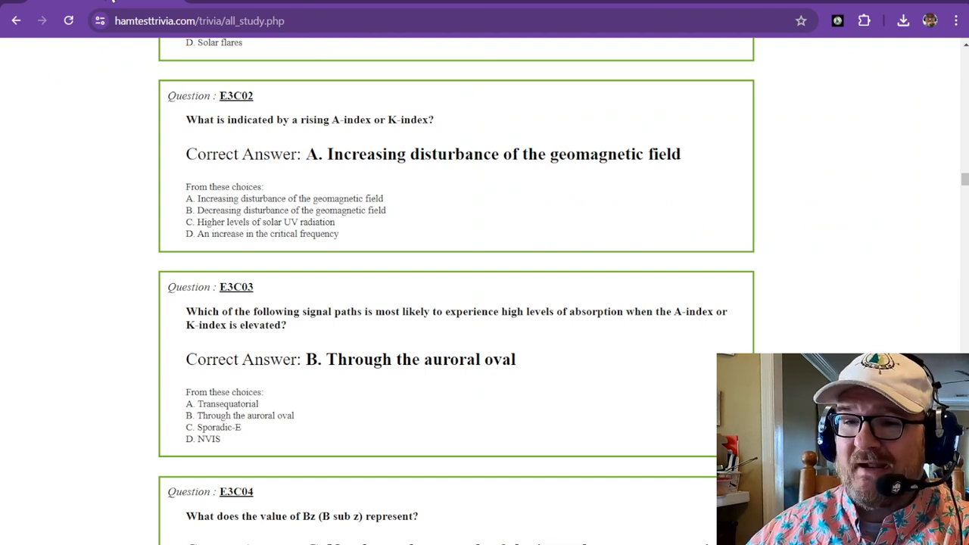
Scroll the HamTestTrivia study page down to question E3C03 on auroral-oval absorption
scroll("down", 3)
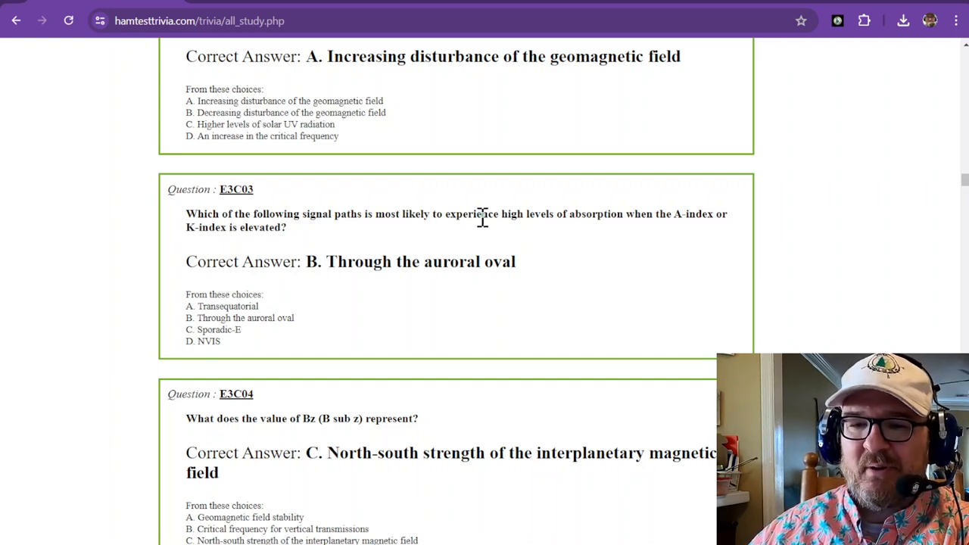
mouse_move(620, 215)
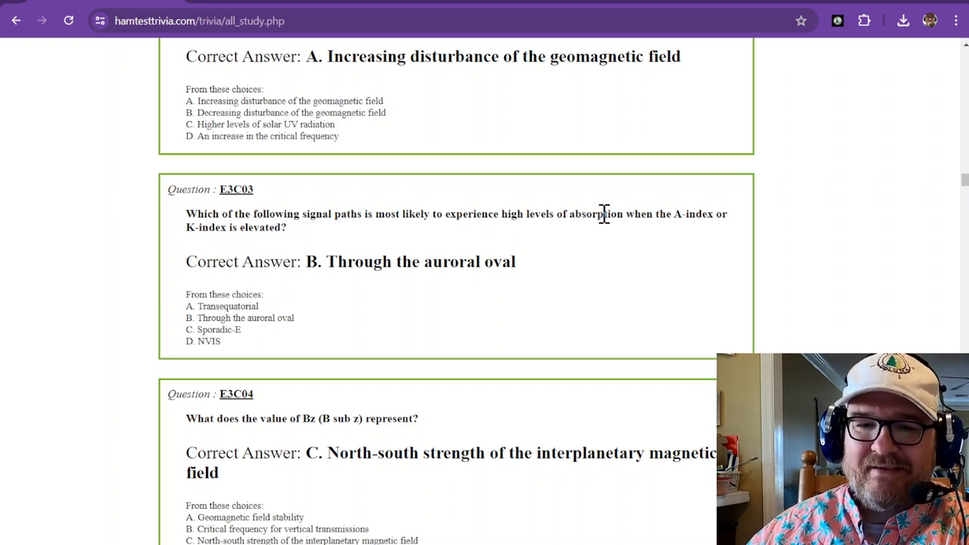
mouse_move(589, 233)
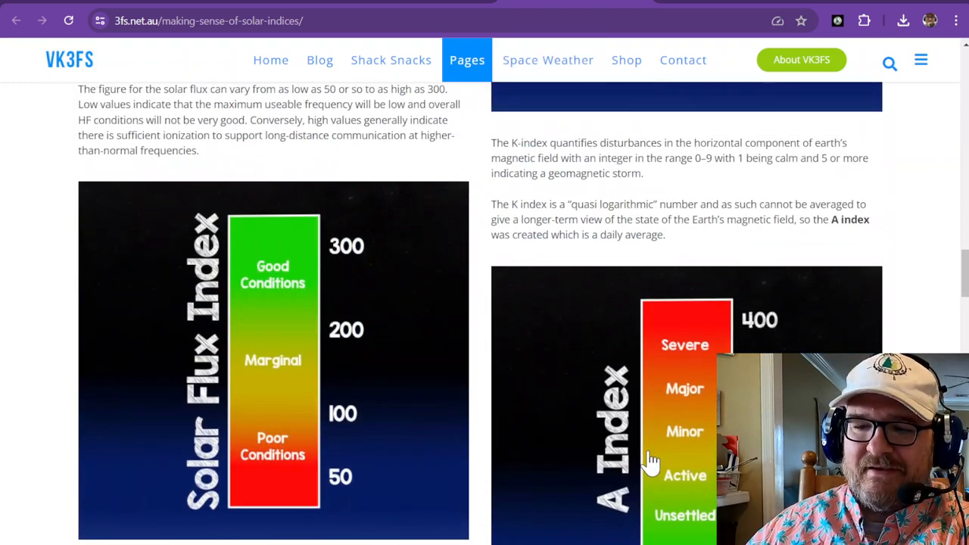
Scroll the VK3FS article between the K Index chart and the A Index chart
scroll("up", 3)
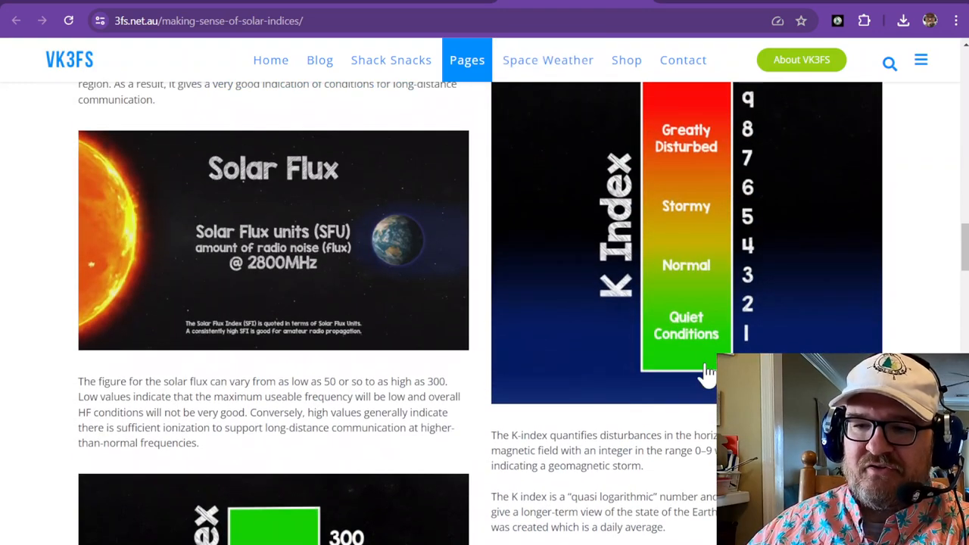
scroll("down", 3)
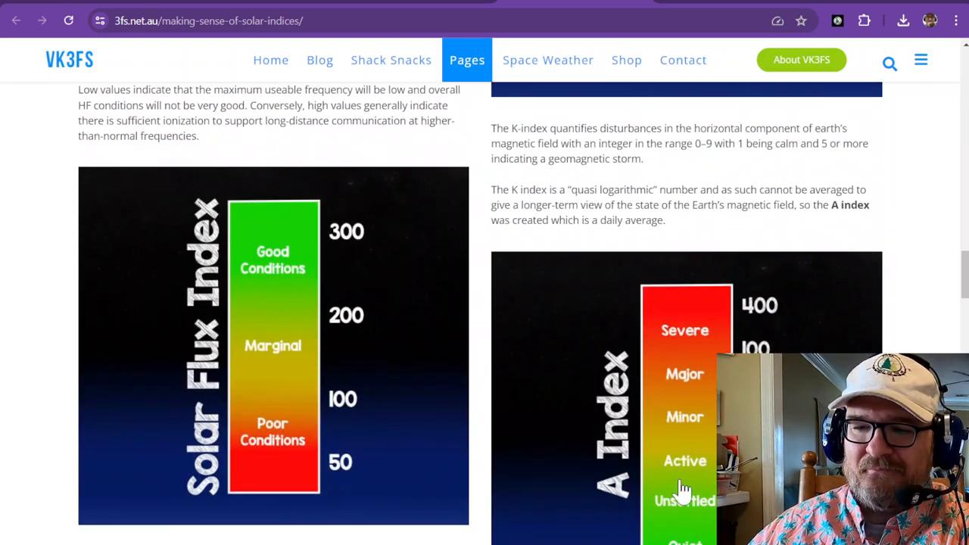
mouse_move(674, 318)
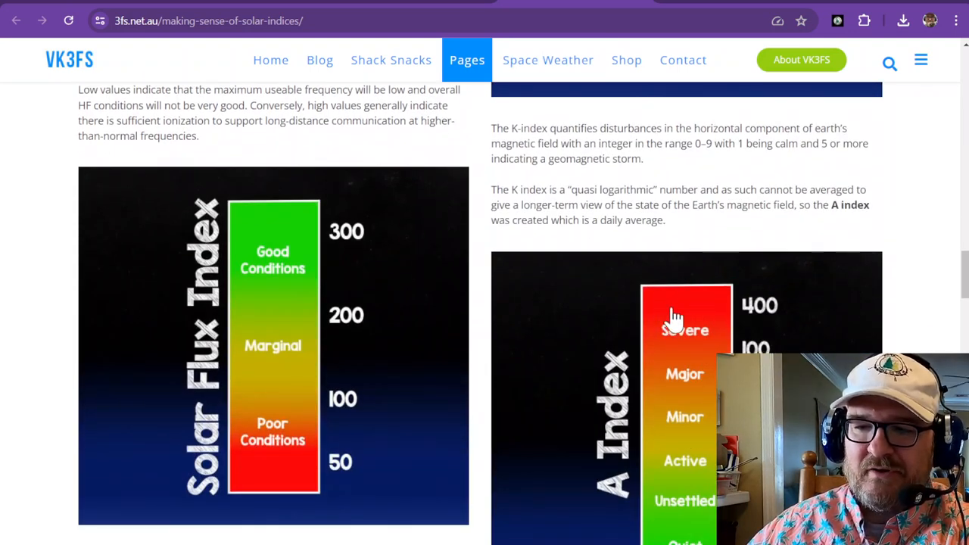
mouse_move(345, 149)
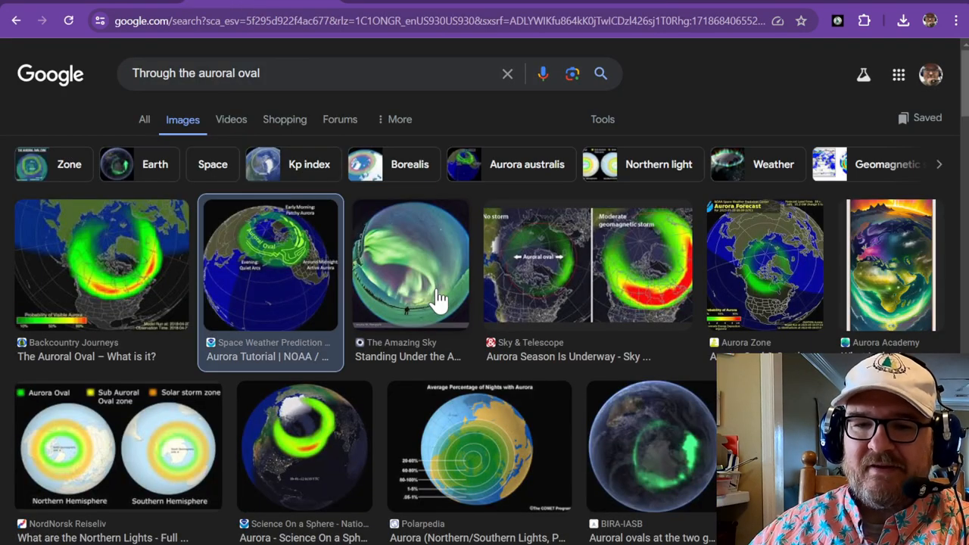
View a Google Images result thumbnail for 'Through the auroral oval'
left_click(291, 265)
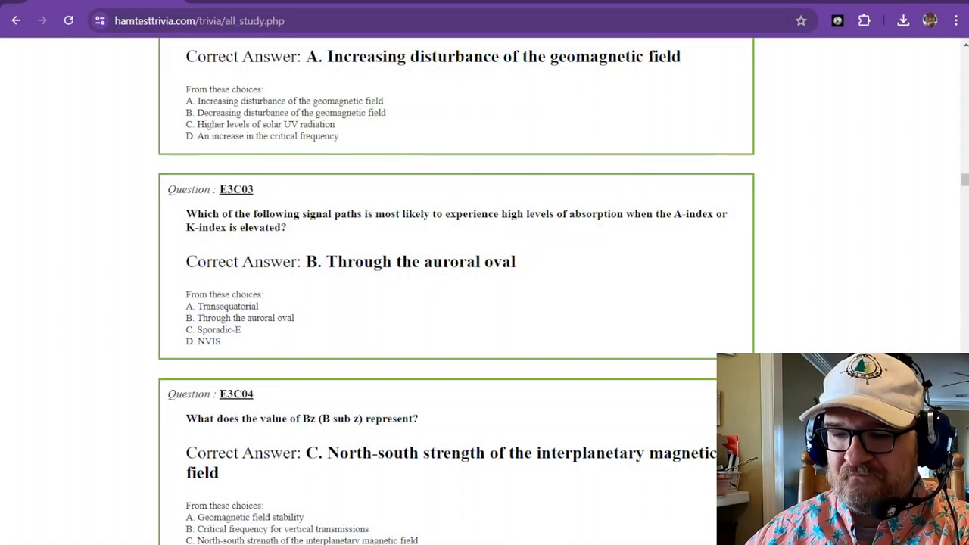
mouse_move(330, 296)
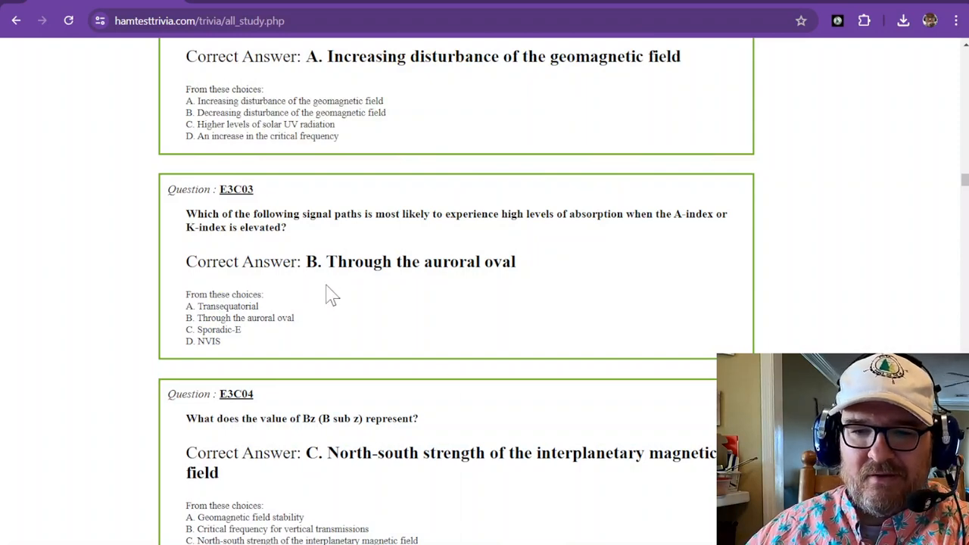
Scroll the study page to question E3C04 on what the Bz value represents
scroll("down", 3)
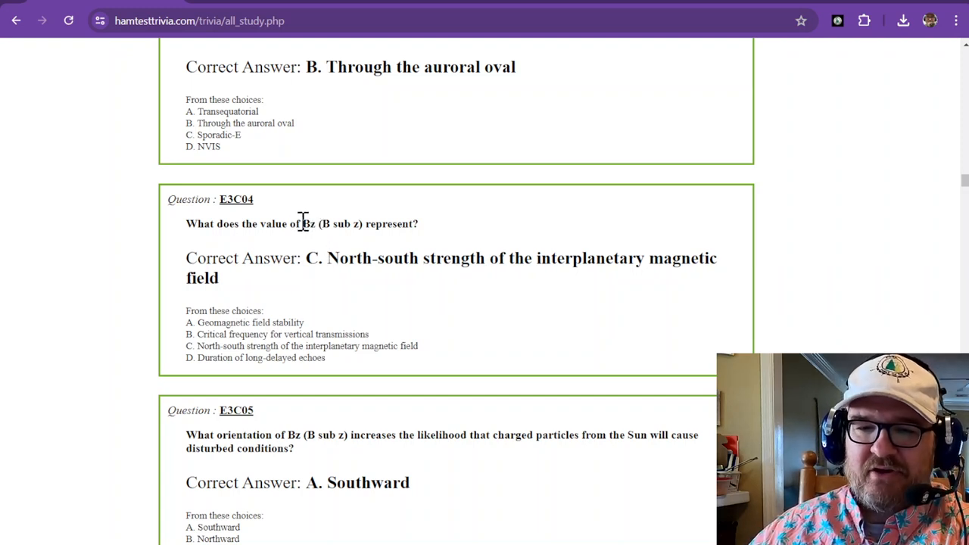
double_click(324, 224)
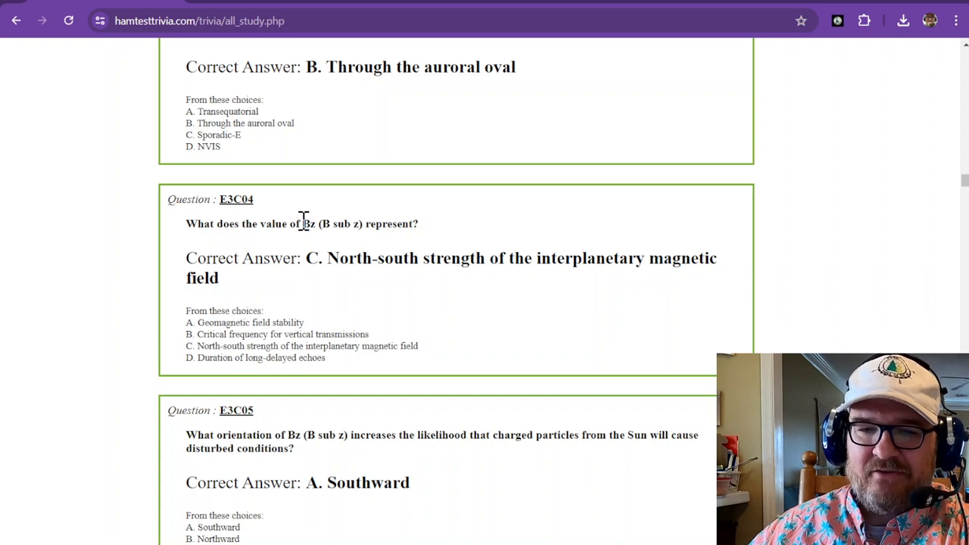
mouse_move(387, 277)
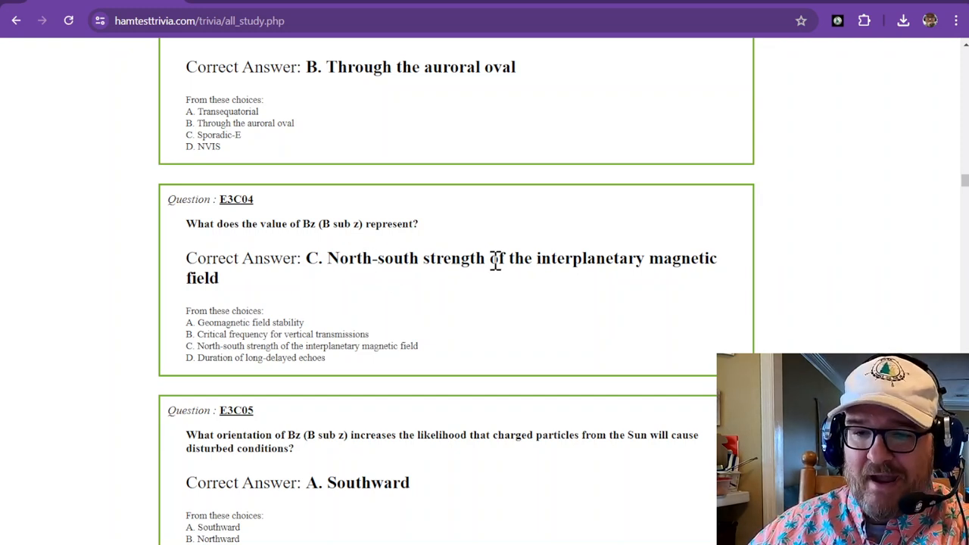
mouse_move(603, 257)
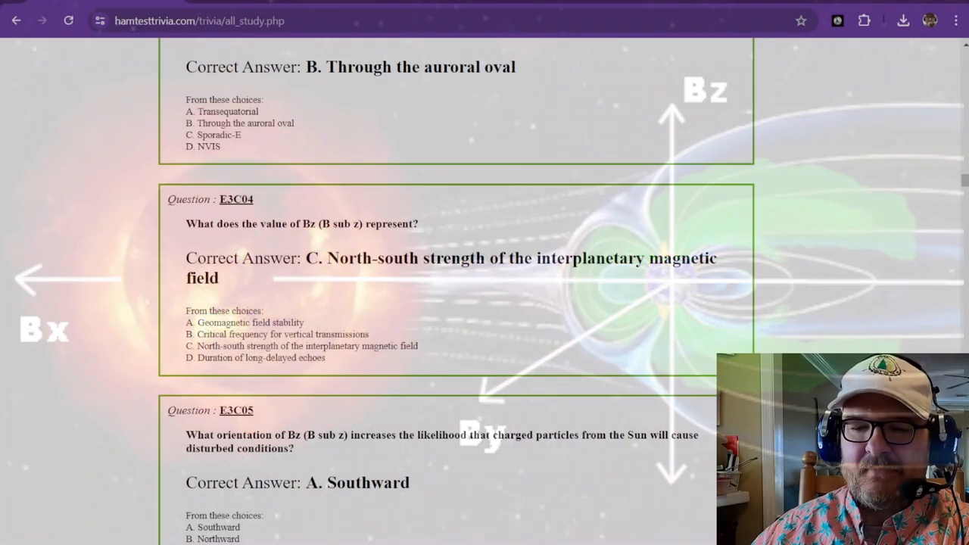
Scroll down to question E3C05 on southward Bz orientation
scroll("down", 3)
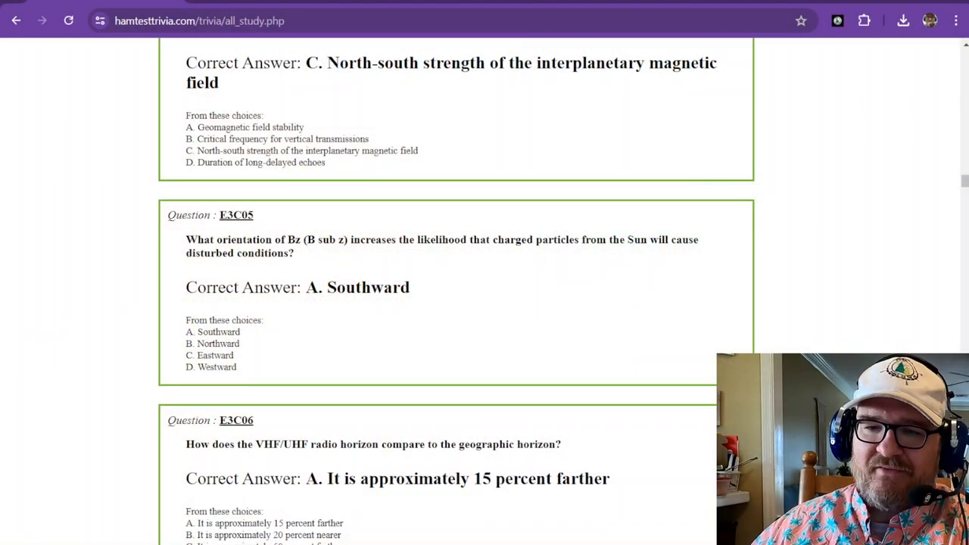
mouse_move(367, 270)
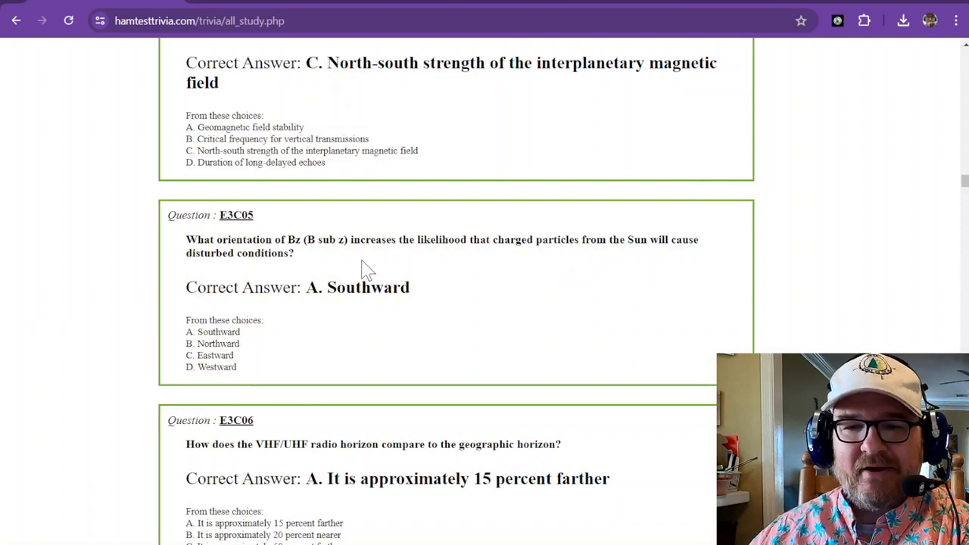
Scroll past E3C06 and E3C07 to E3C08 on the G5 extreme geomagnetic storm
scroll("down", 3)
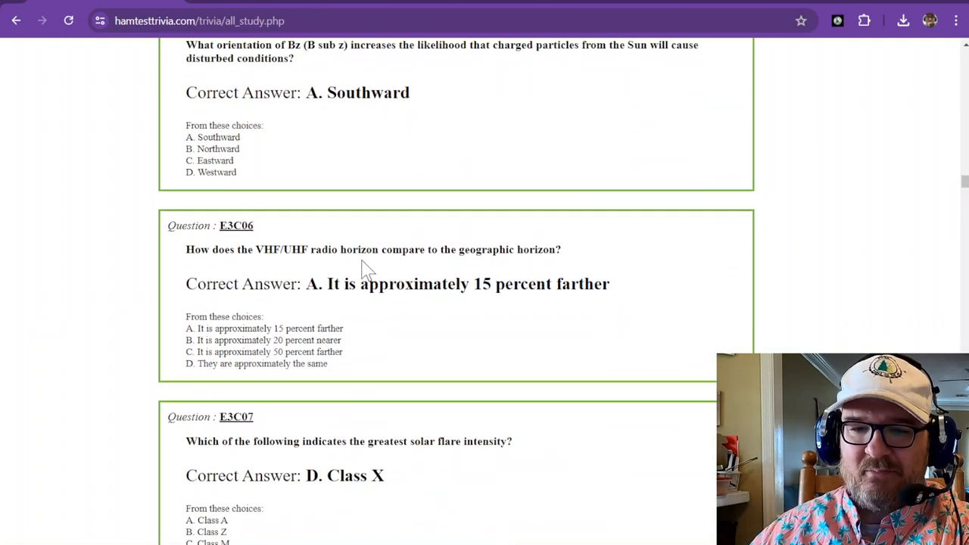
scroll("down", 3)
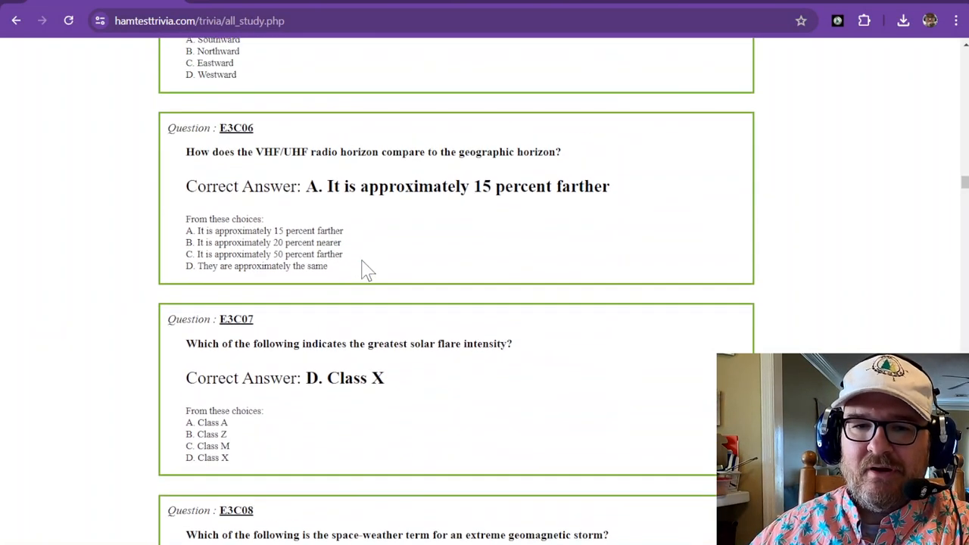
mouse_move(427, 256)
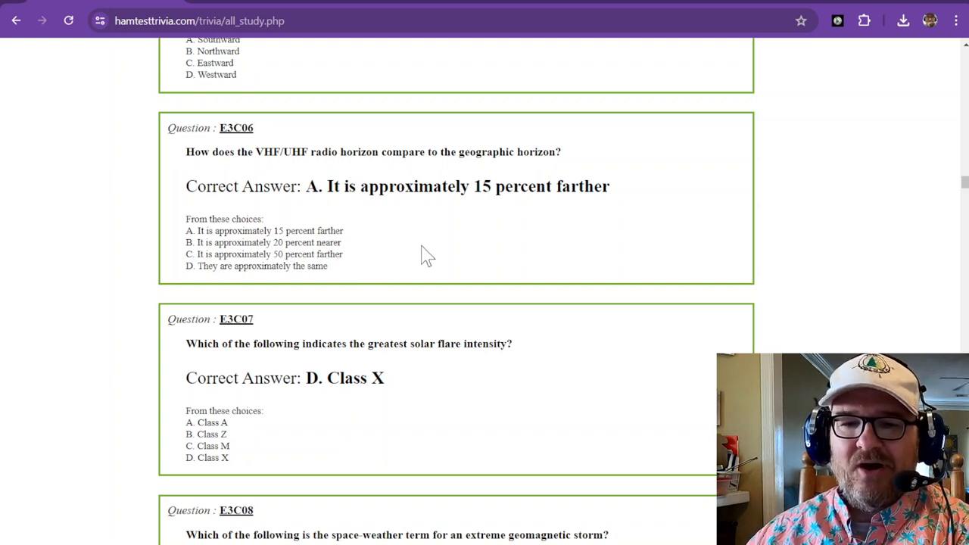
mouse_move(386, 215)
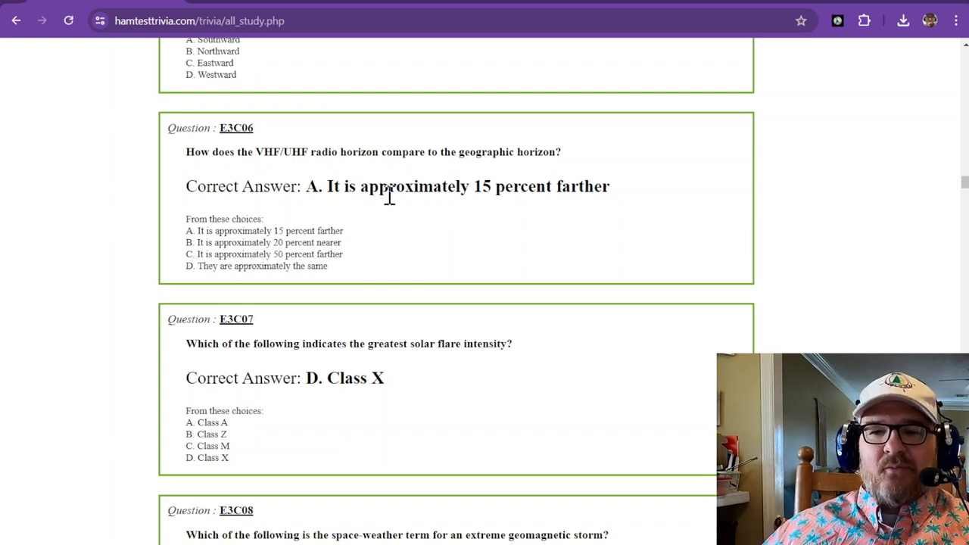
mouse_move(445, 176)
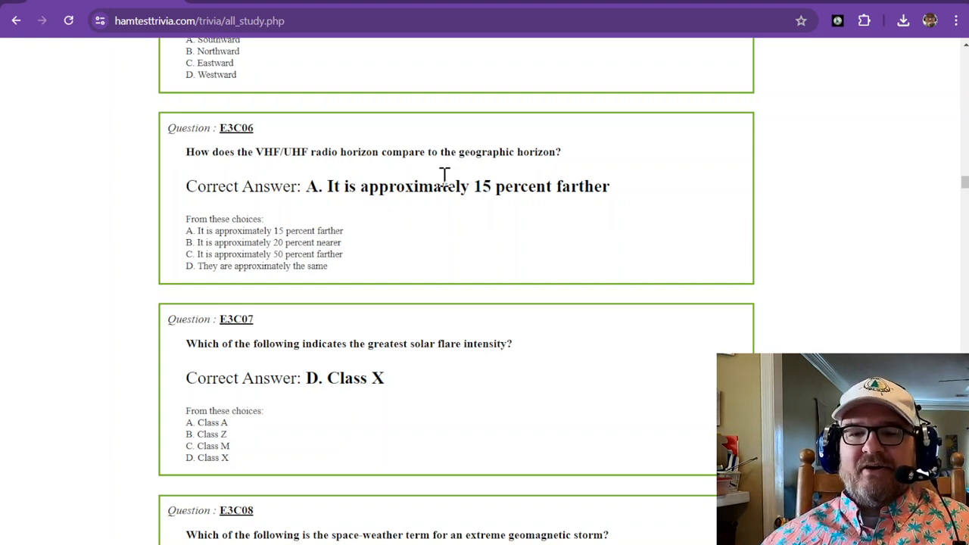
mouse_move(451, 179)
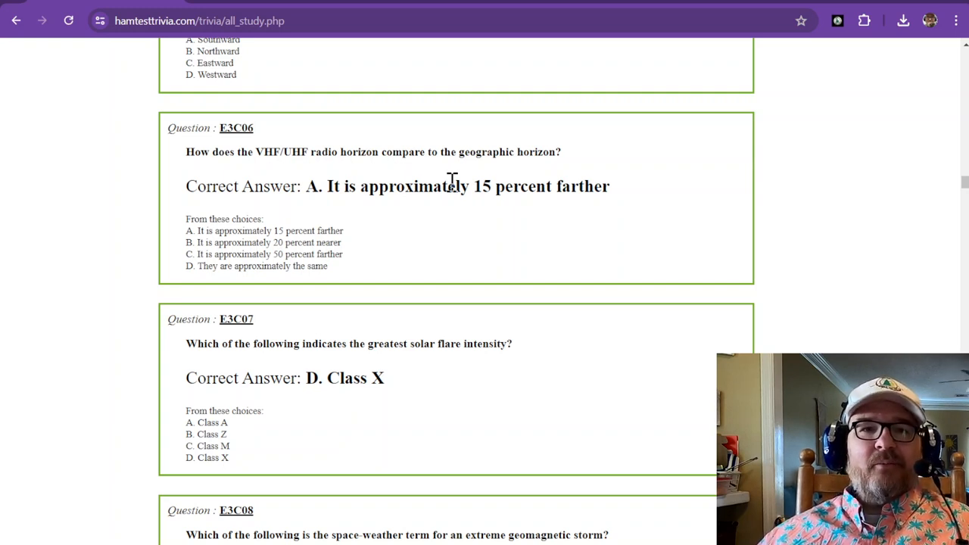
mouse_move(430, 210)
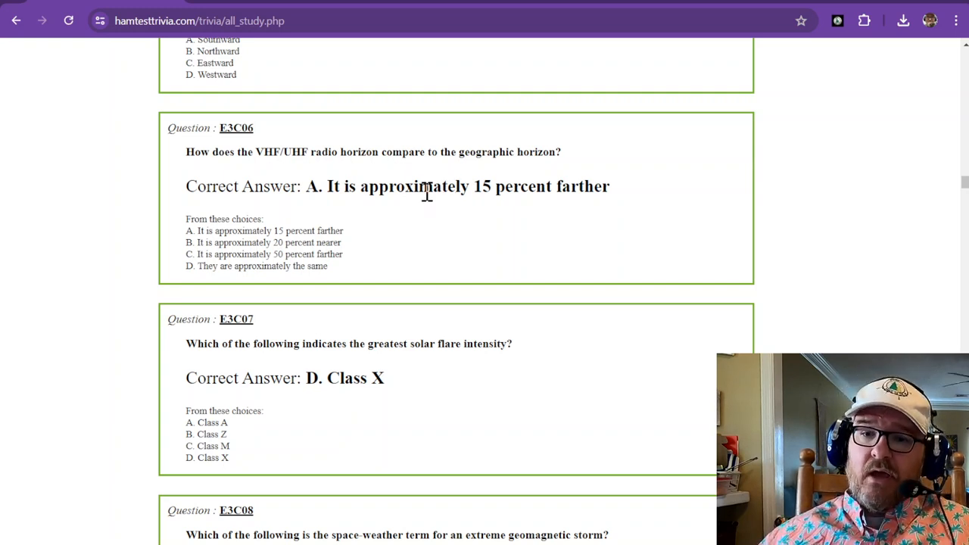
mouse_move(433, 194)
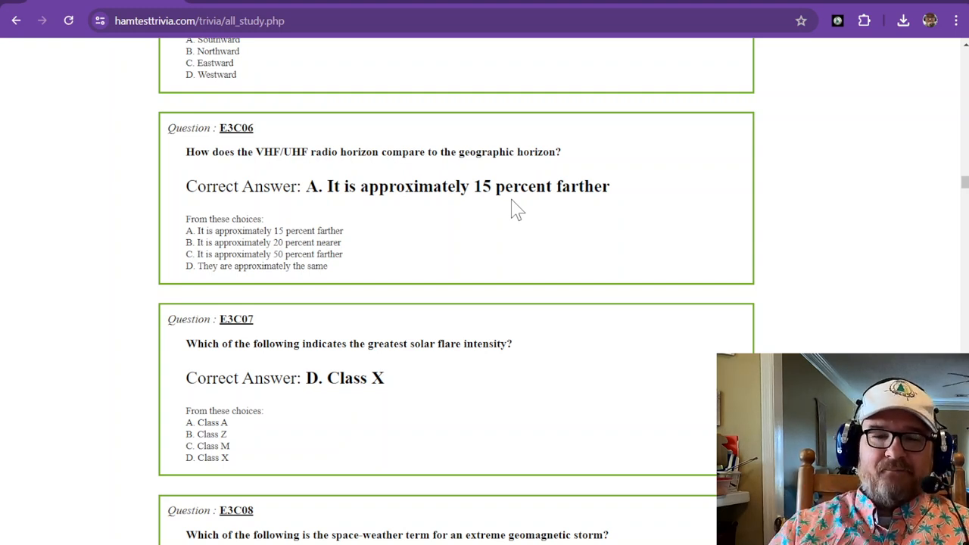
scroll("down", 3)
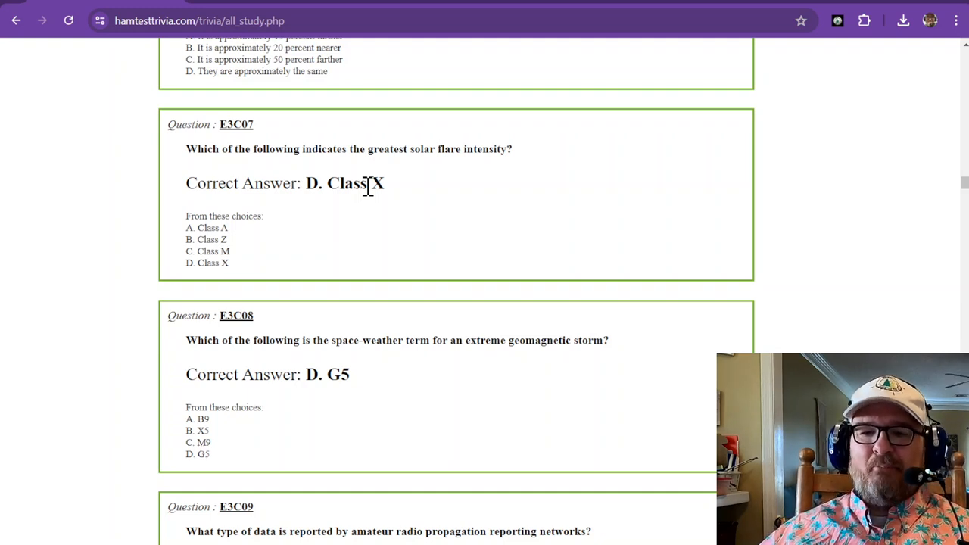
scroll("down", 3)
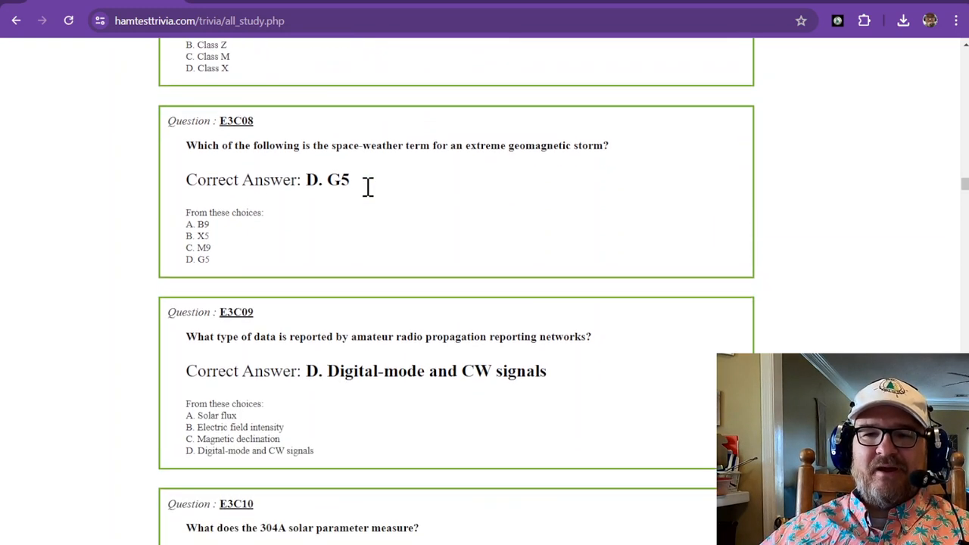
mouse_move(250, 169)
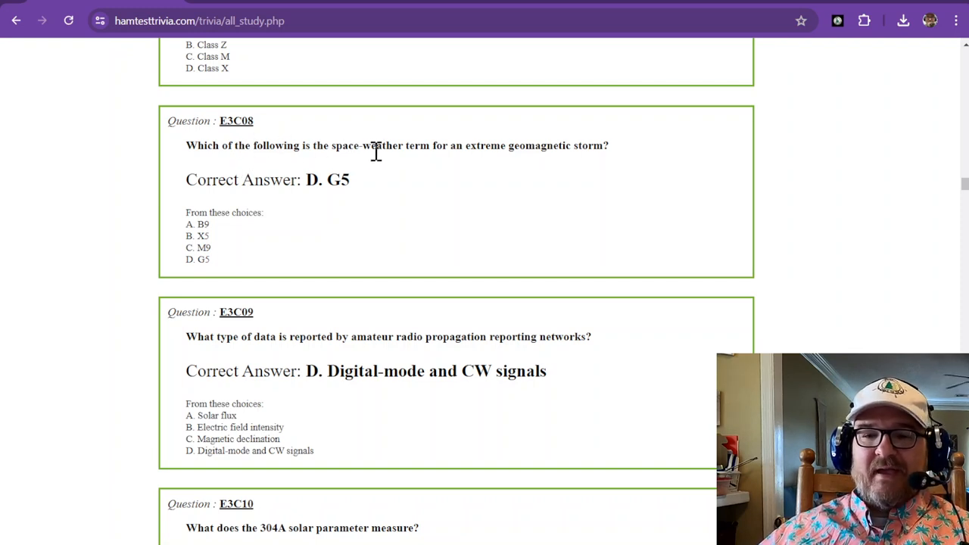
mouse_move(484, 148)
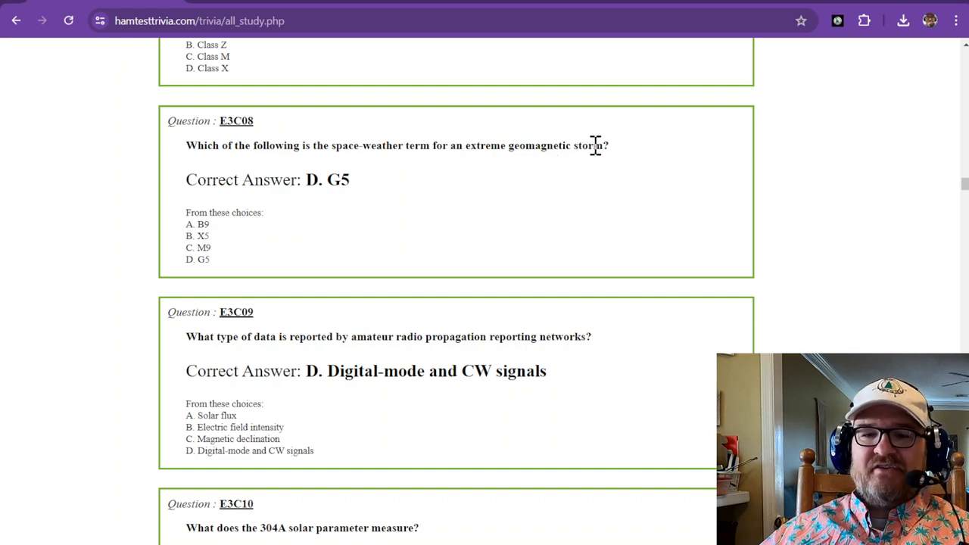
mouse_move(422, 127)
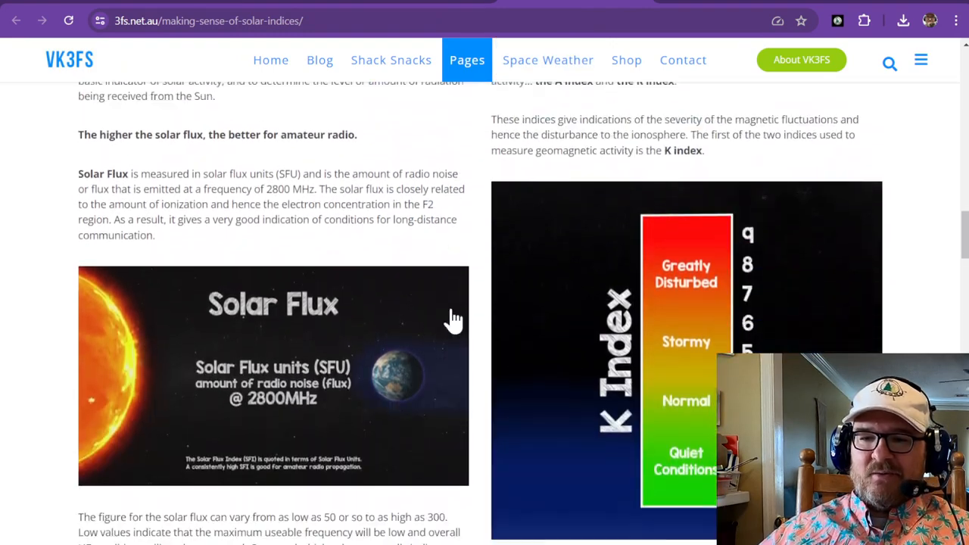
Scroll the VK3FS article to the Solar Flux and K Index section
scroll("down", 3)
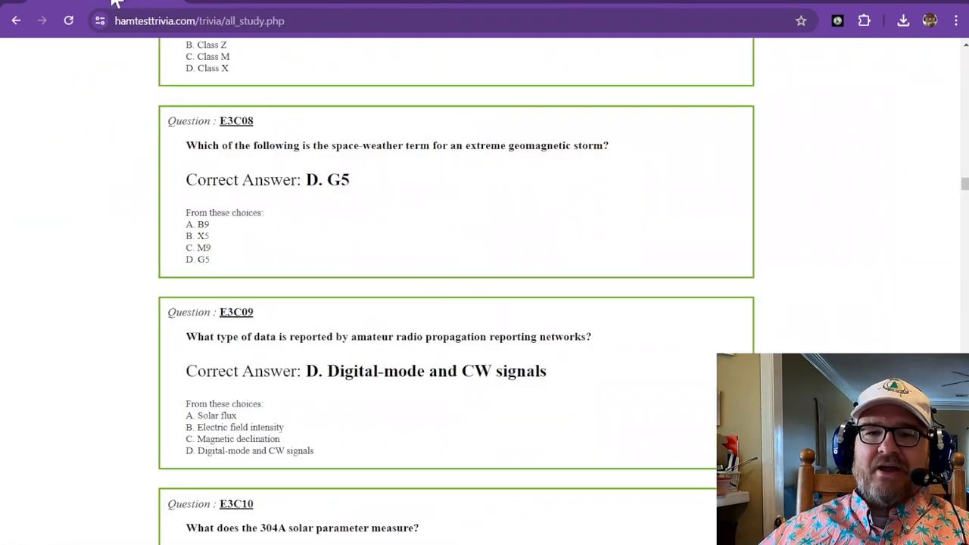
mouse_move(321, 173)
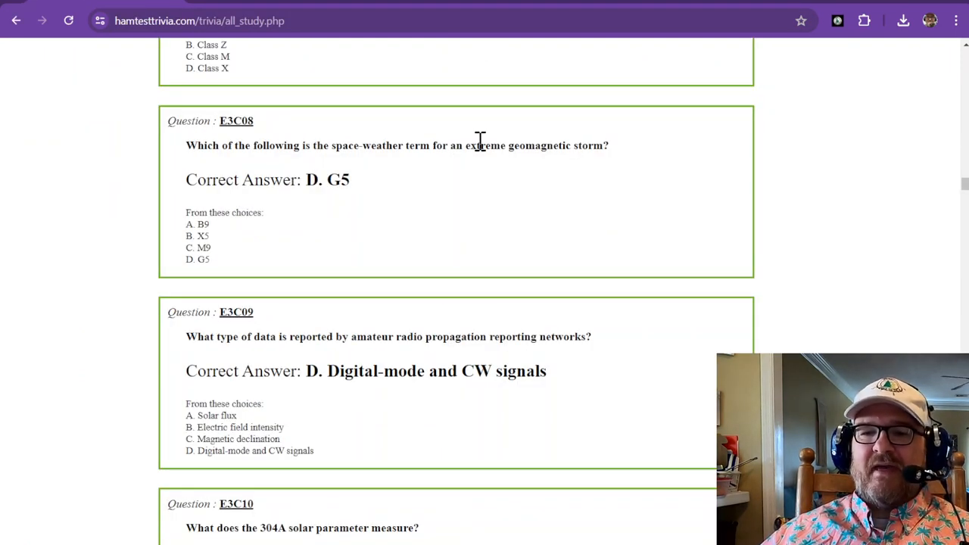
Scroll the study page down to E3C09 on propagation reporting network data
left_click_drag(507, 145, 609, 146)
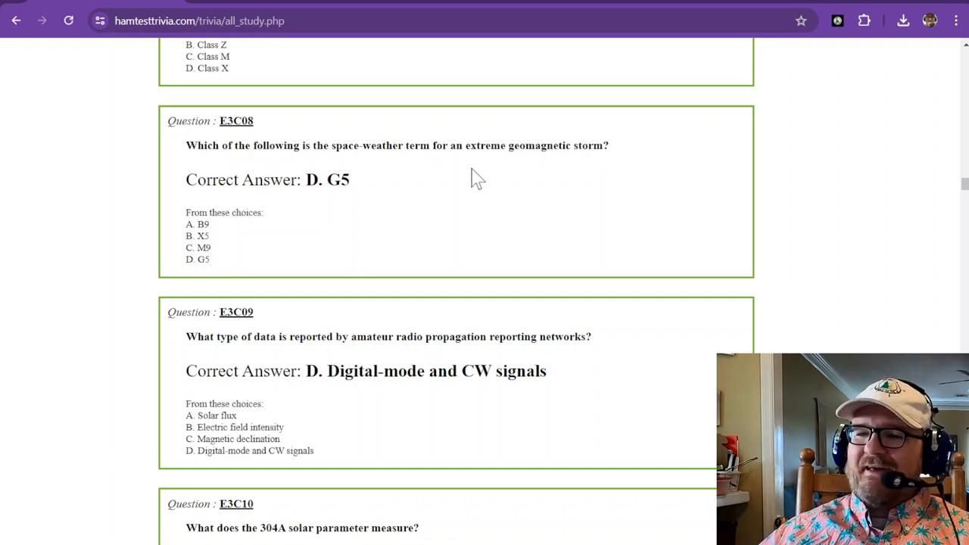
scroll("down", 3)
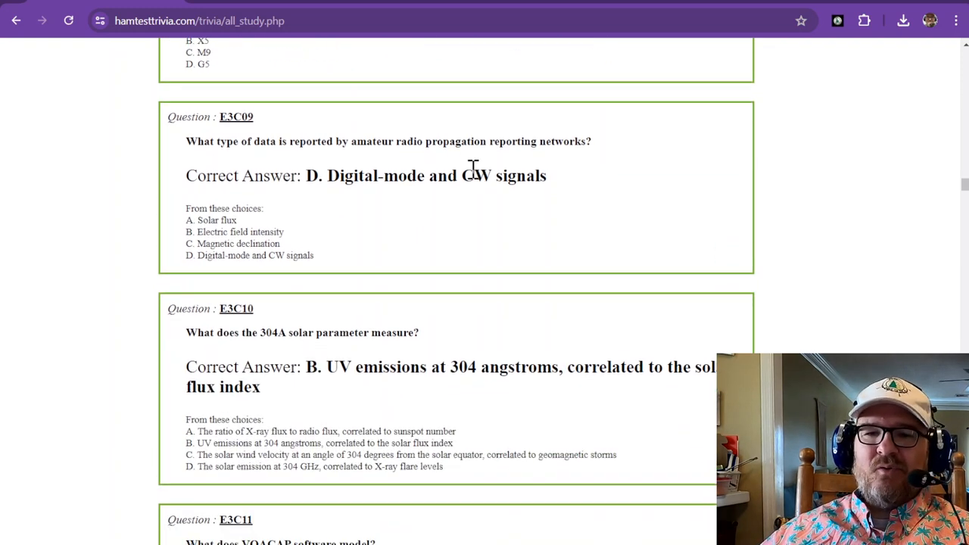
mouse_move(293, 142)
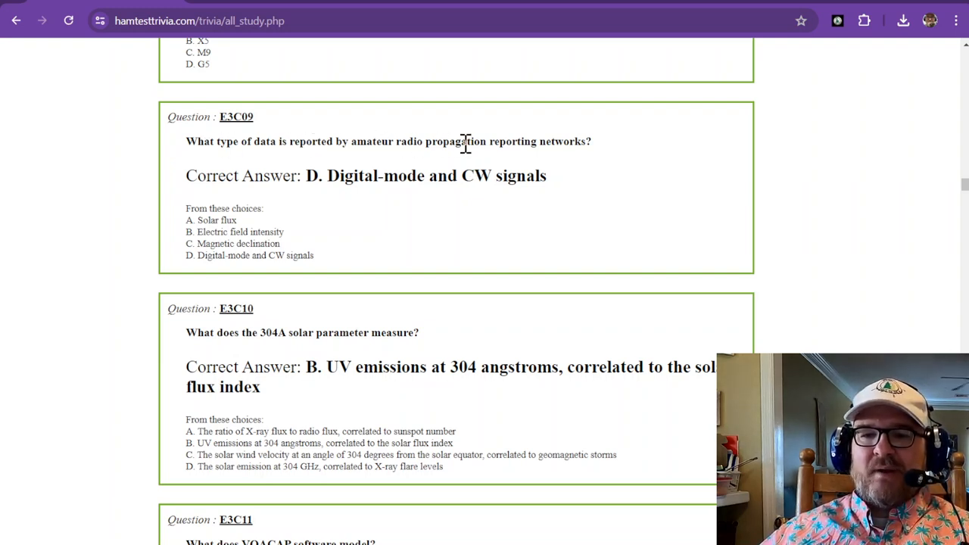
mouse_move(567, 142)
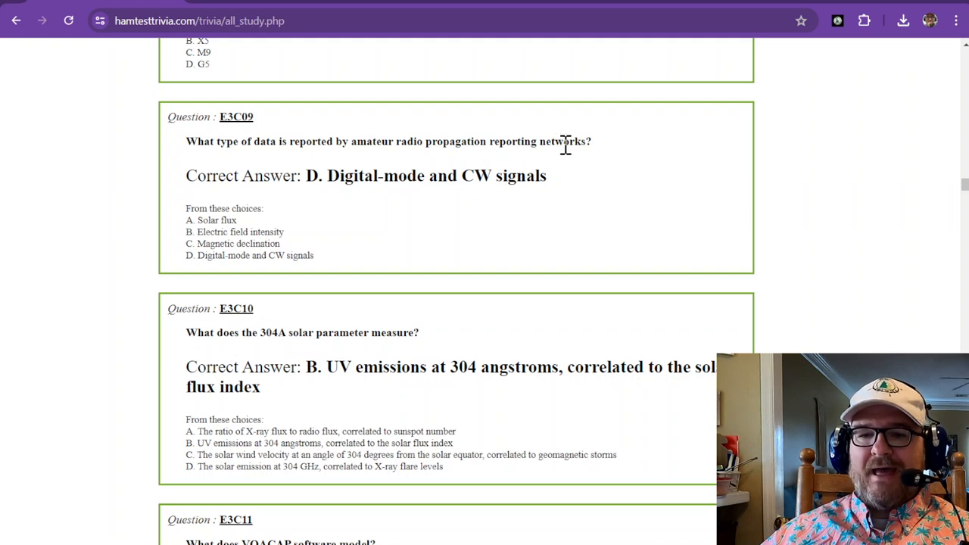
mouse_move(396, 176)
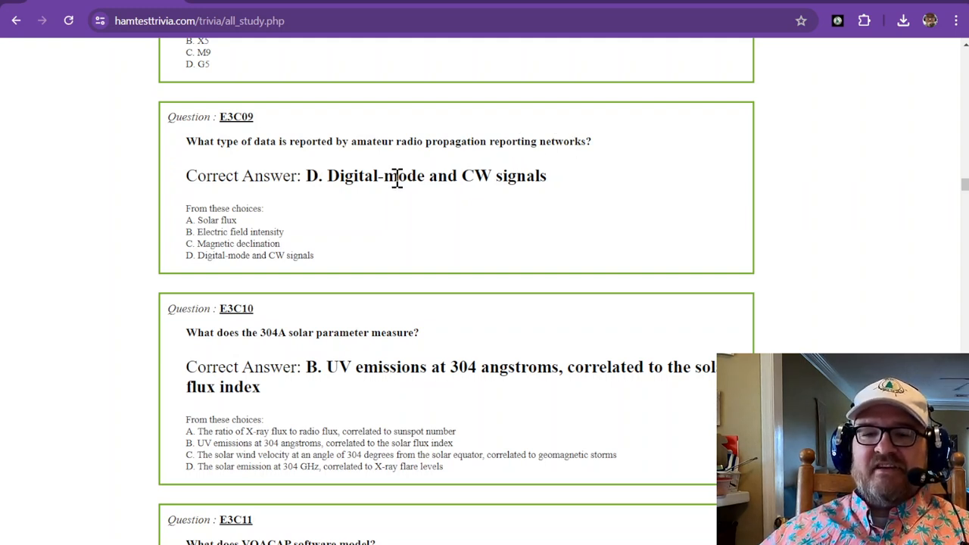
mouse_move(458, 142)
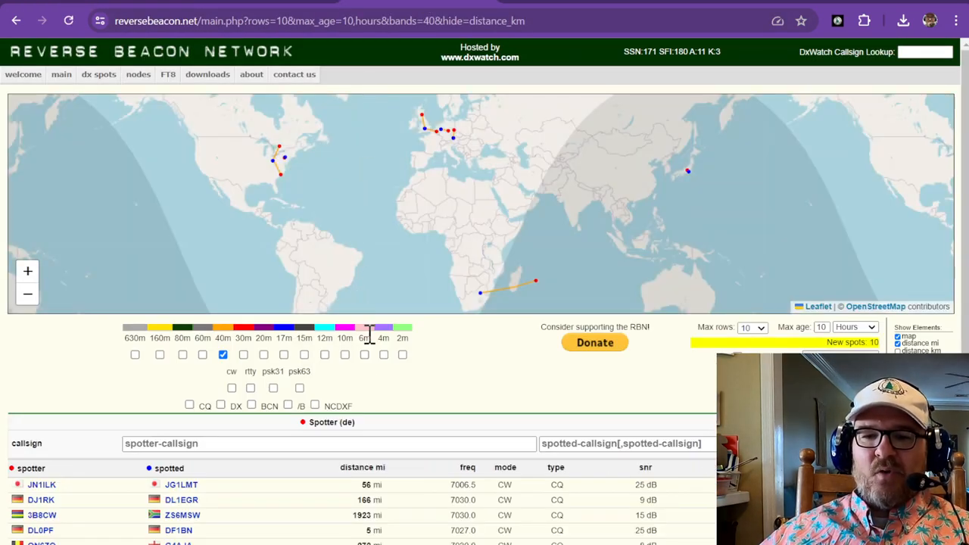
mouse_move(387, 402)
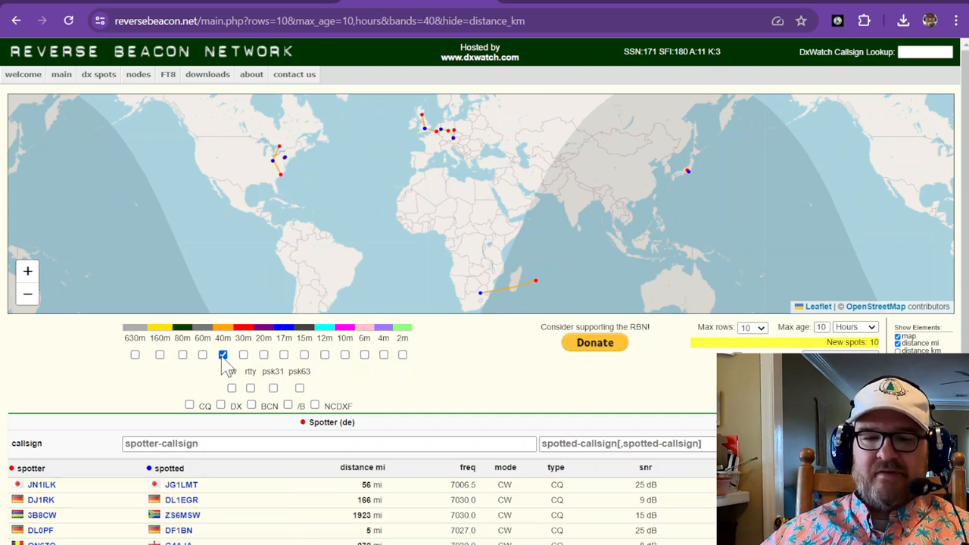
Filter the Reverse Beacon Network map to 10 m band CW spots, shifted to show Atlantic paths
left_click(222, 354)
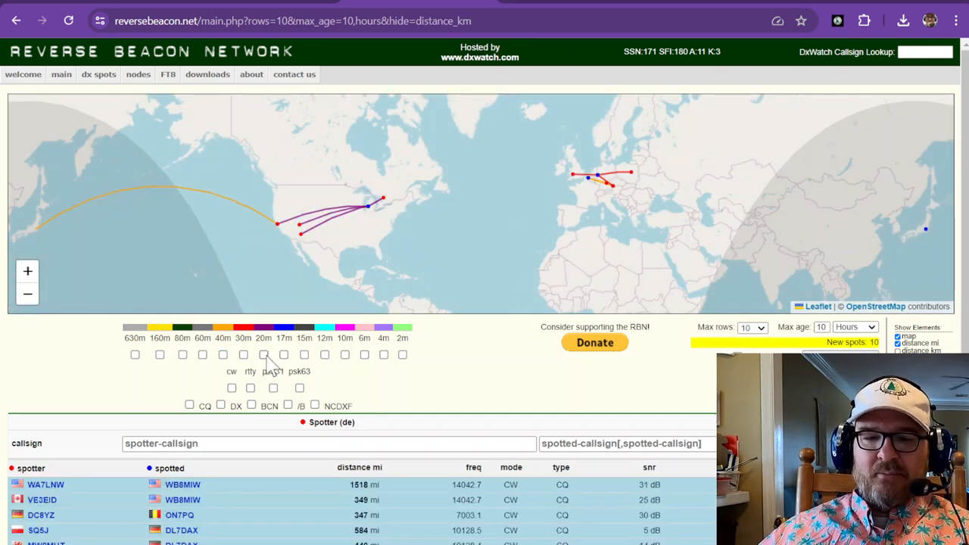
left_click(263, 354)
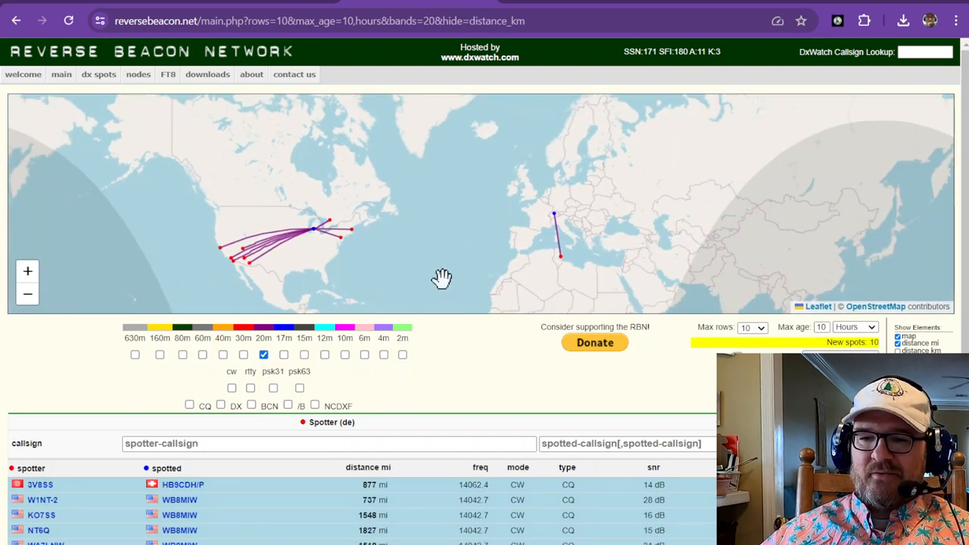
mouse_move(316, 235)
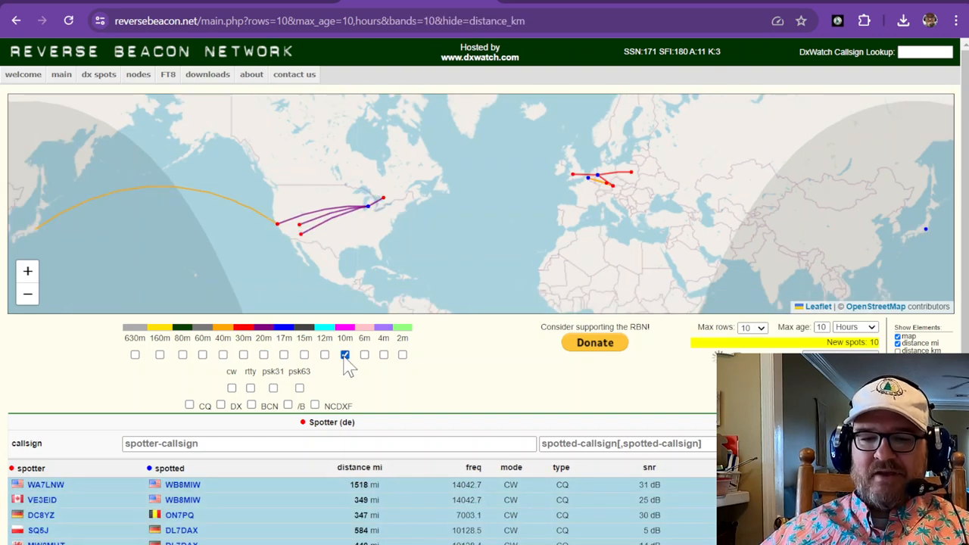
left_click(345, 354)
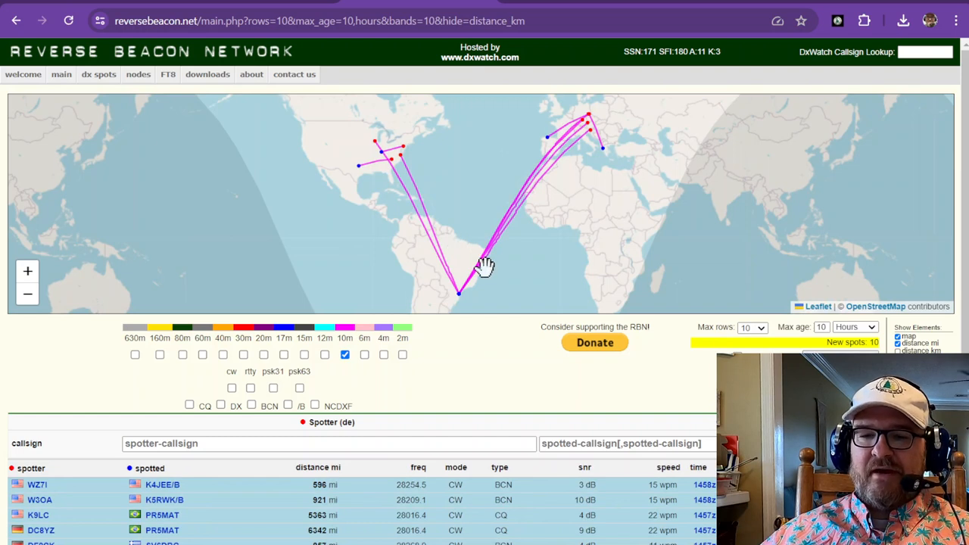
left_click_drag(485, 265, 473, 291)
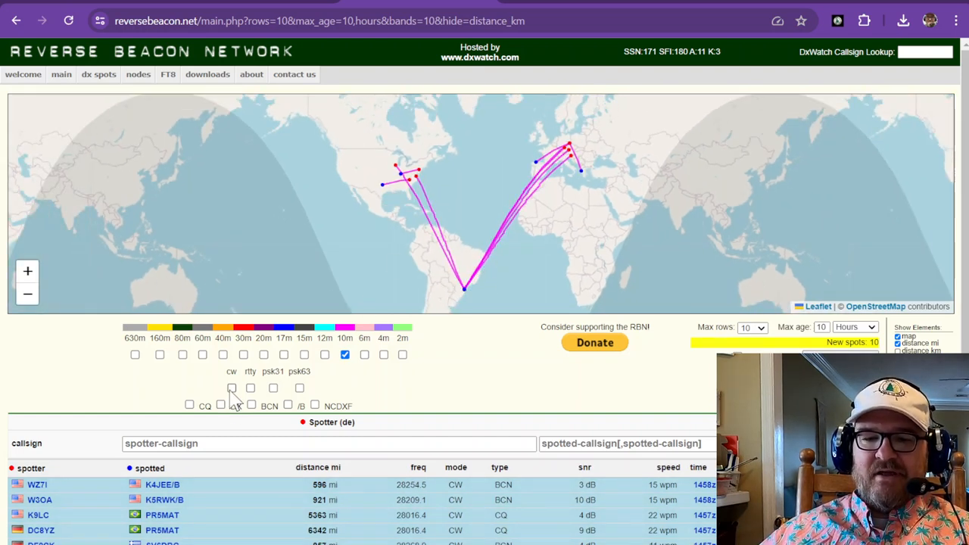
left_click(230, 388)
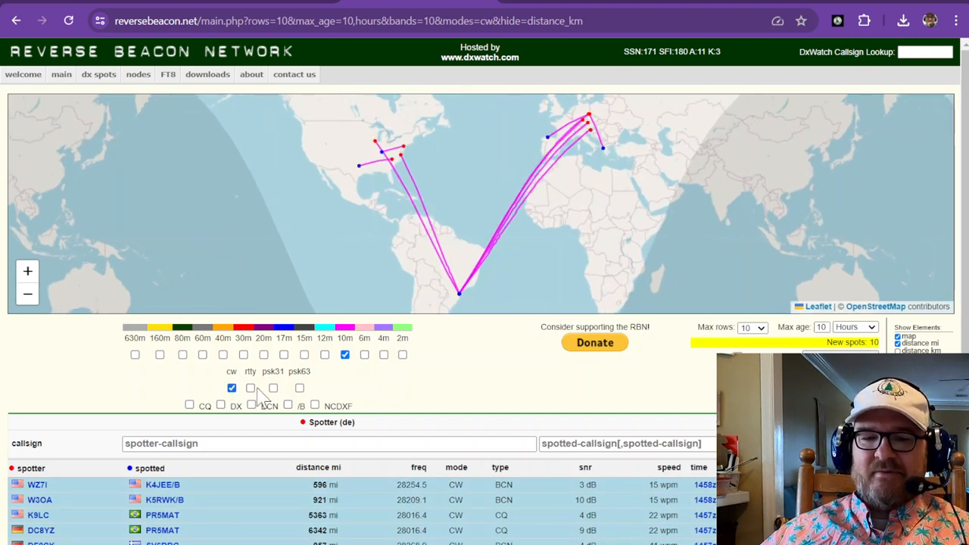
mouse_move(228, 396)
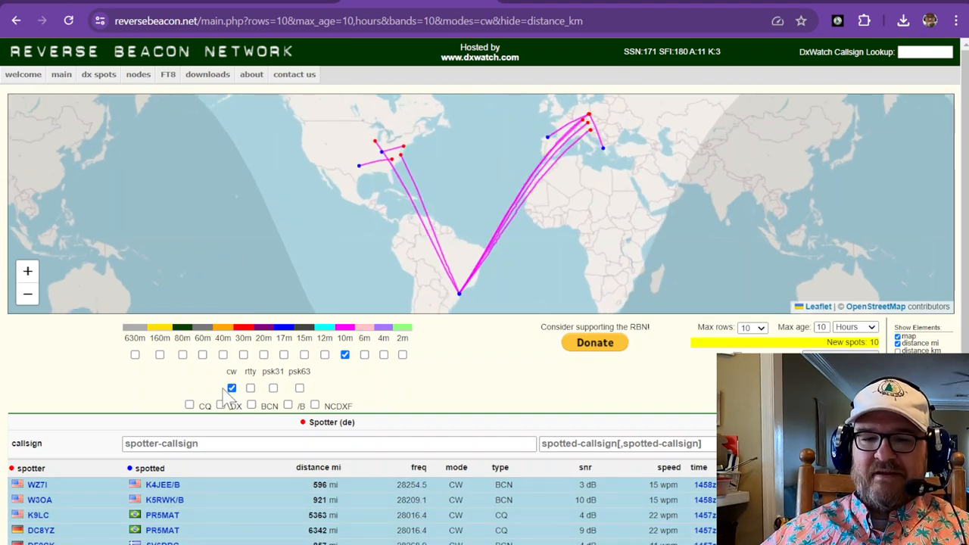
left_click(230, 387)
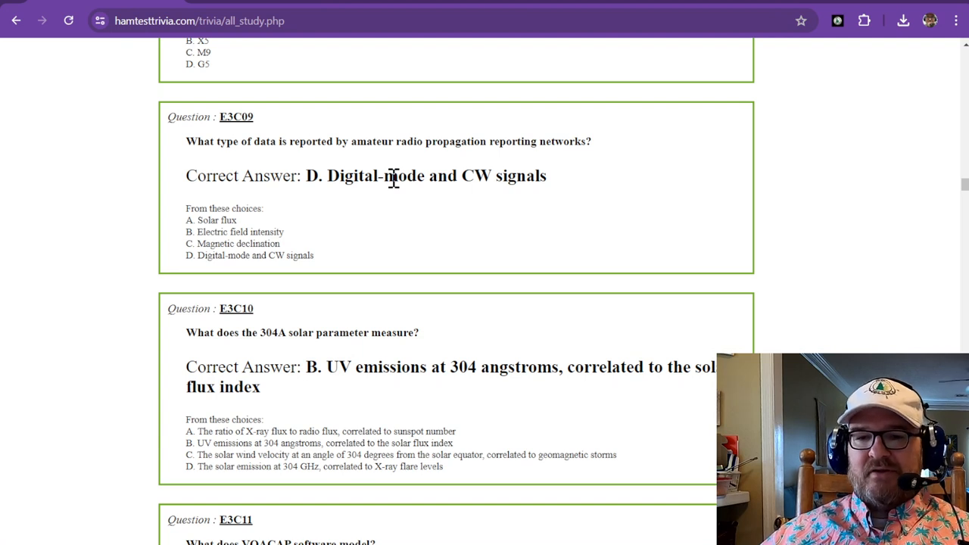
mouse_move(438, 142)
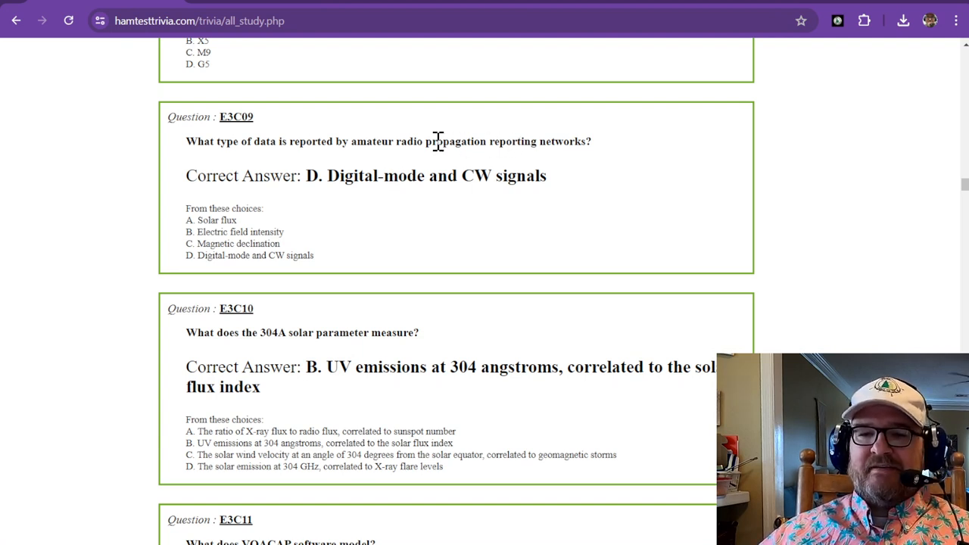
mouse_move(533, 175)
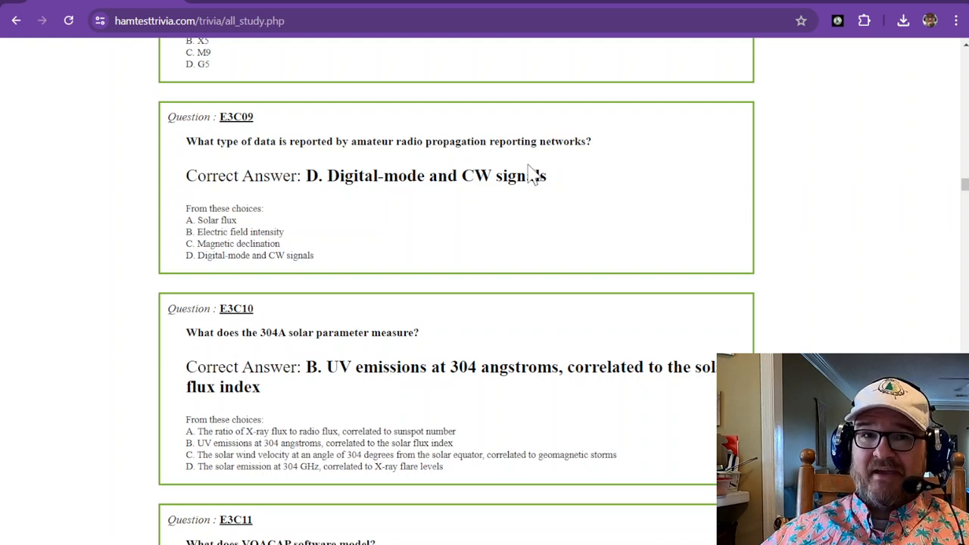
mouse_move(502, 181)
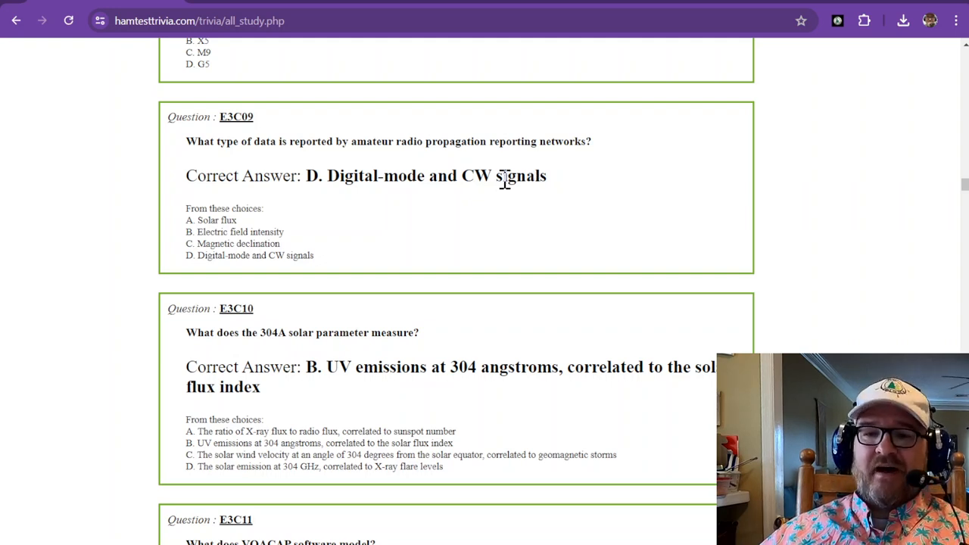
Scroll the study page down through E3C09 and E3C10 until E3C11 and E3C12 are in view
scroll("down", 3)
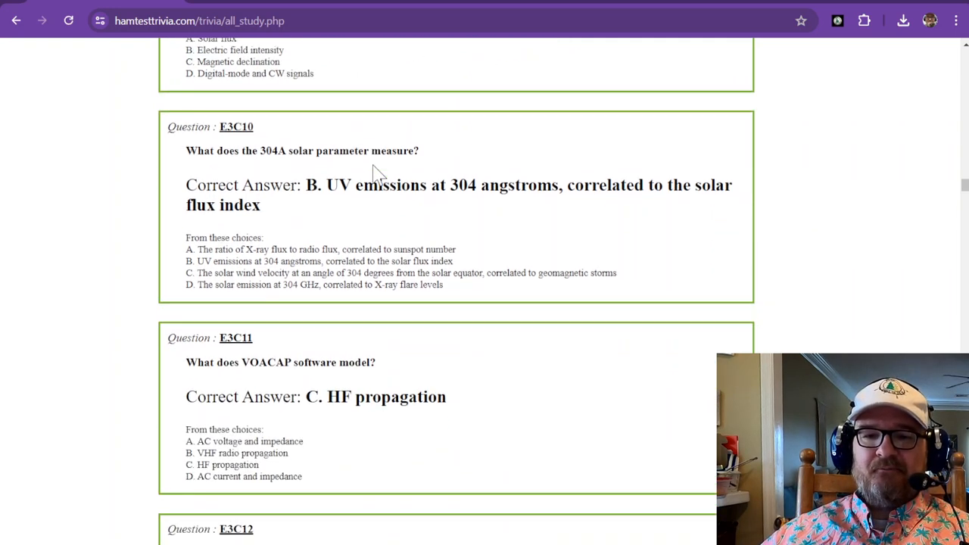
scroll("down", 3)
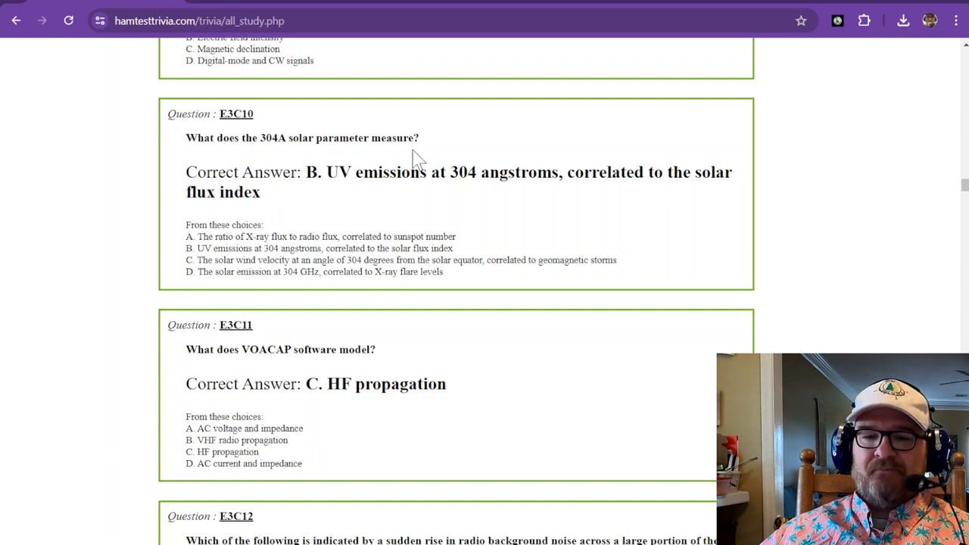
mouse_move(296, 145)
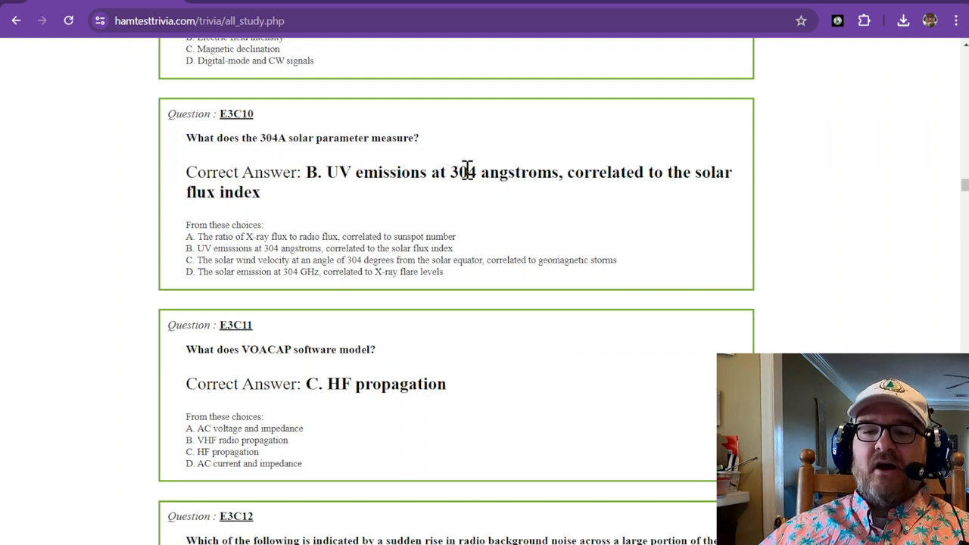
mouse_move(512, 172)
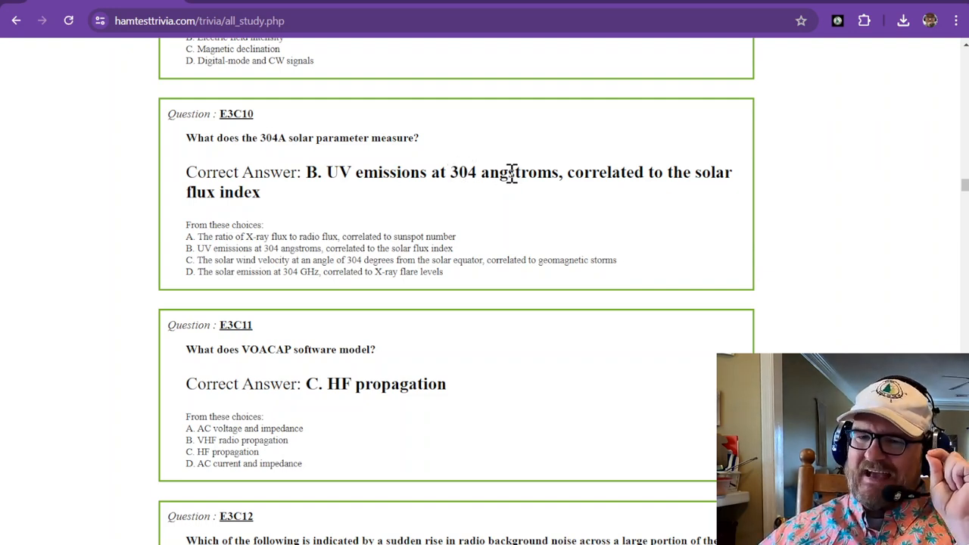
mouse_move(636, 179)
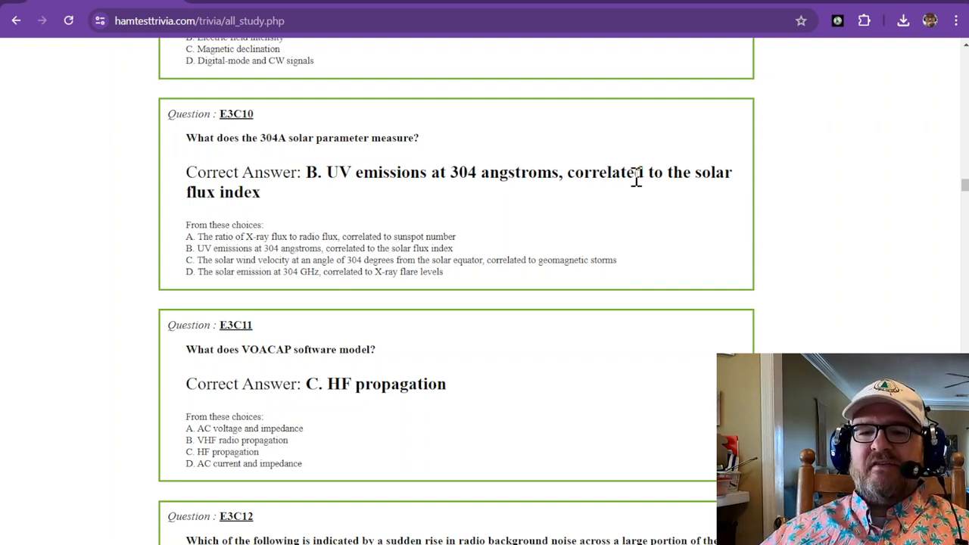
mouse_move(566, 194)
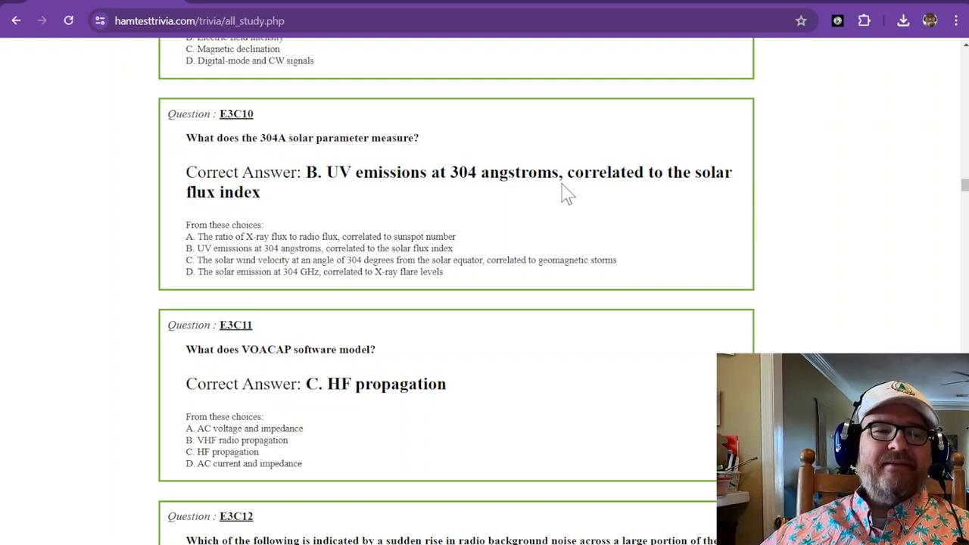
mouse_move(548, 196)
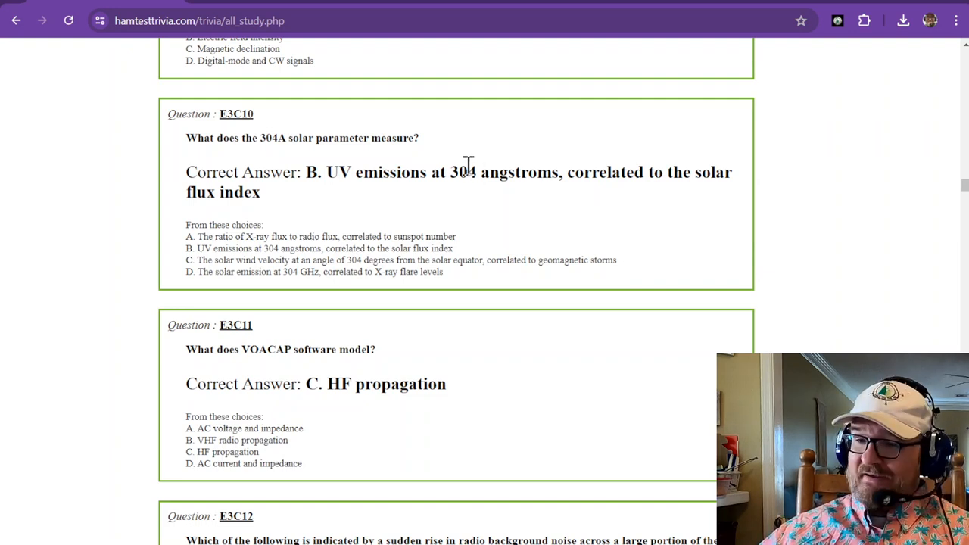
scroll("down", 3)
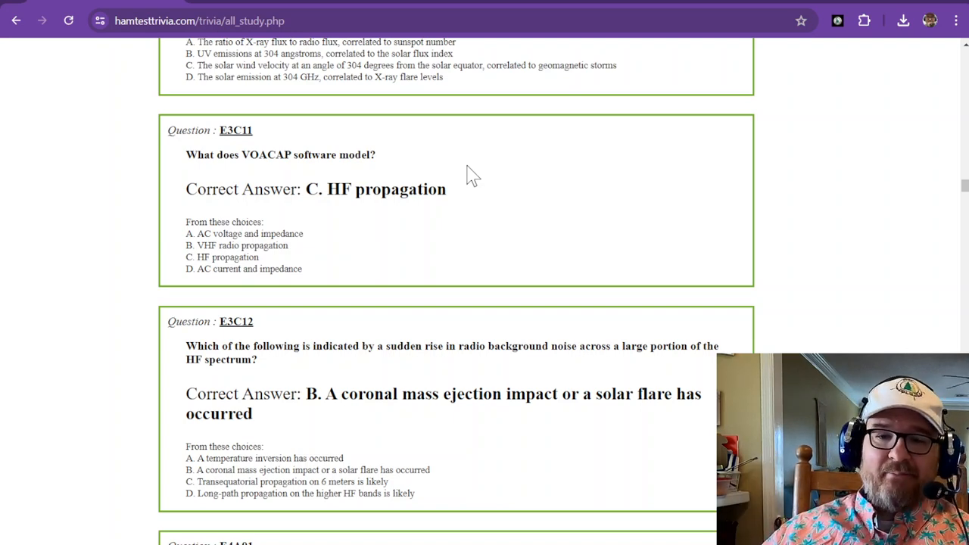
Scroll down so E3C12 on the sudden HF noise rise sits at the top of the page
scroll("down", 3)
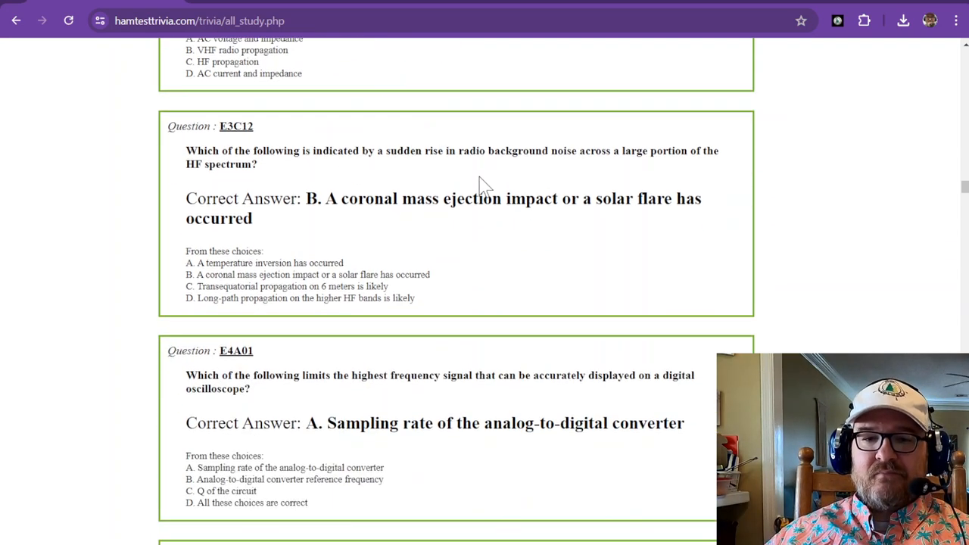
mouse_move(371, 156)
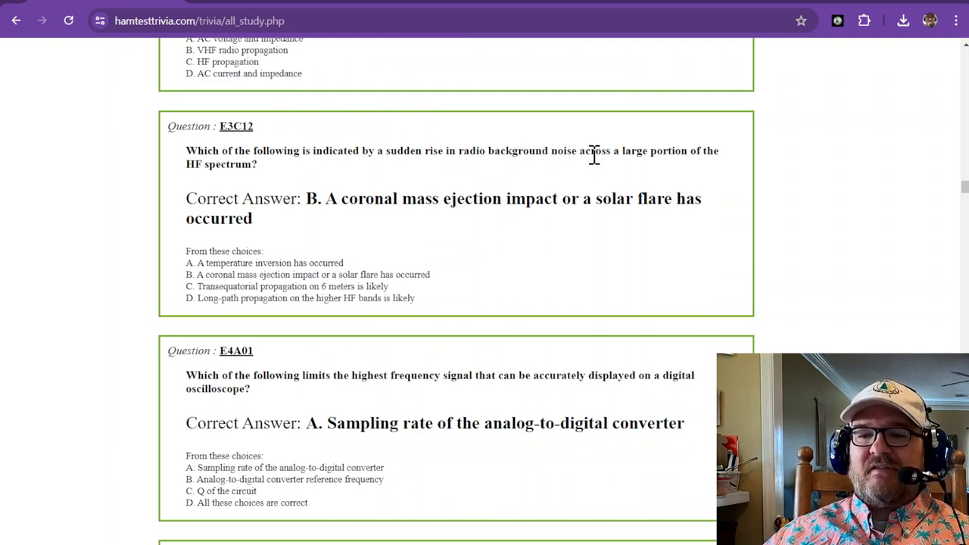
mouse_move(288, 181)
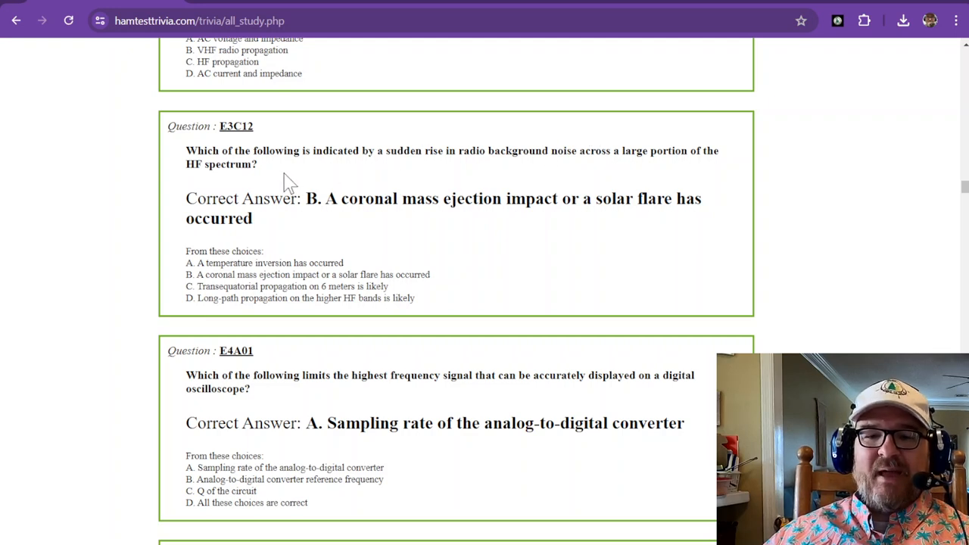
mouse_move(355, 206)
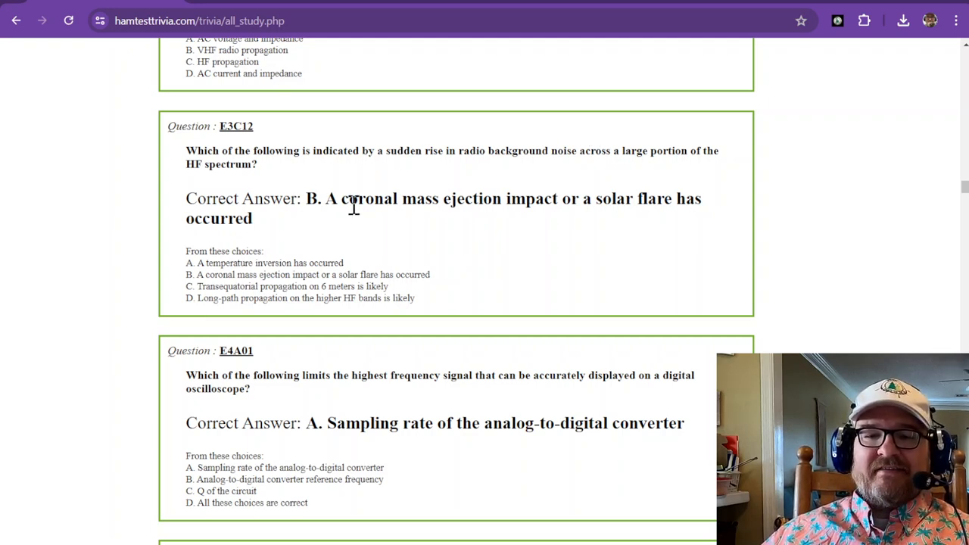
mouse_move(533, 204)
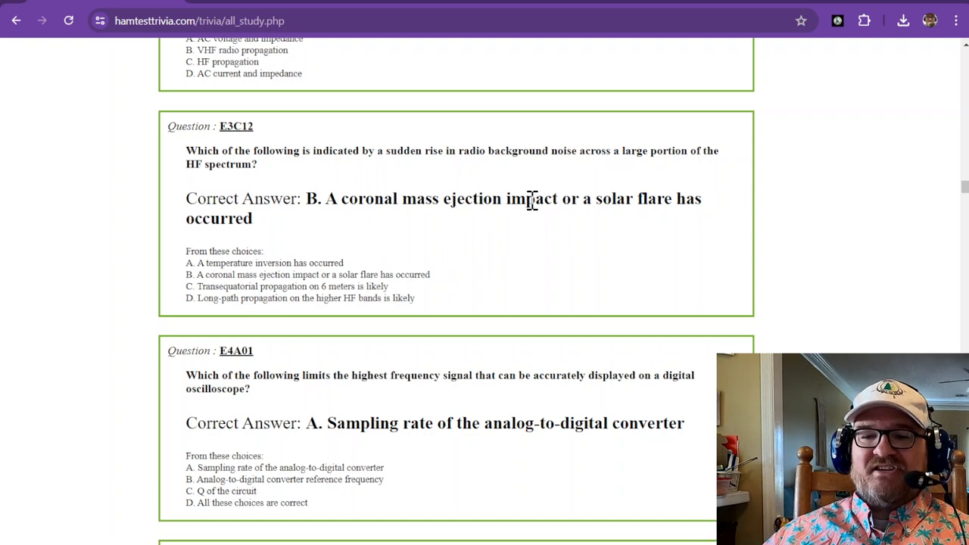
mouse_move(553, 198)
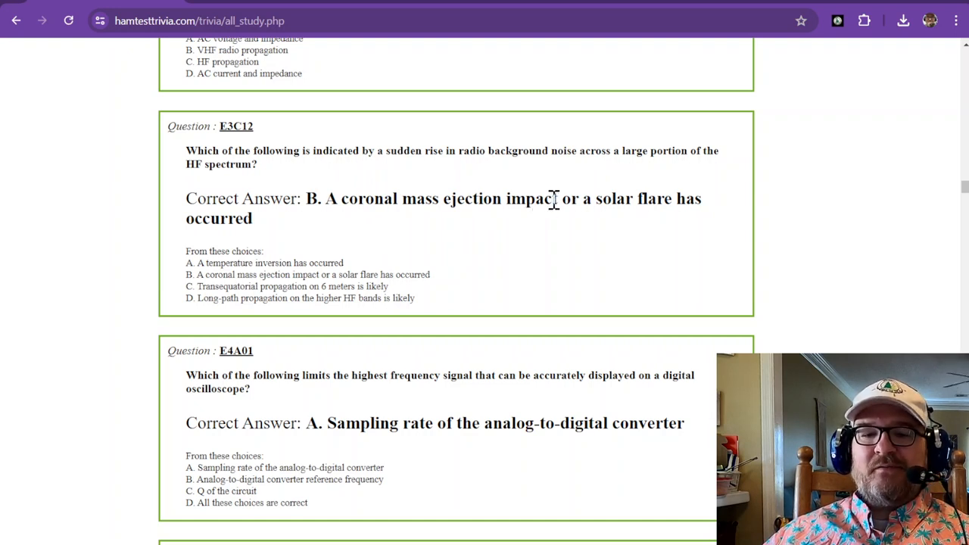